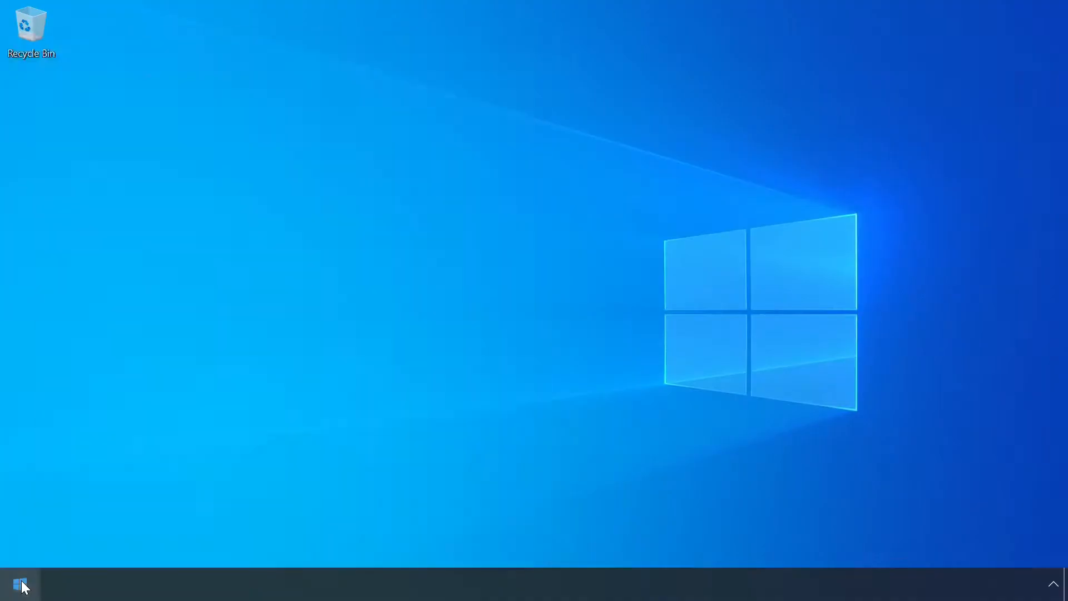
{"action": "mouse_move", "coordinate": [448, 404]}
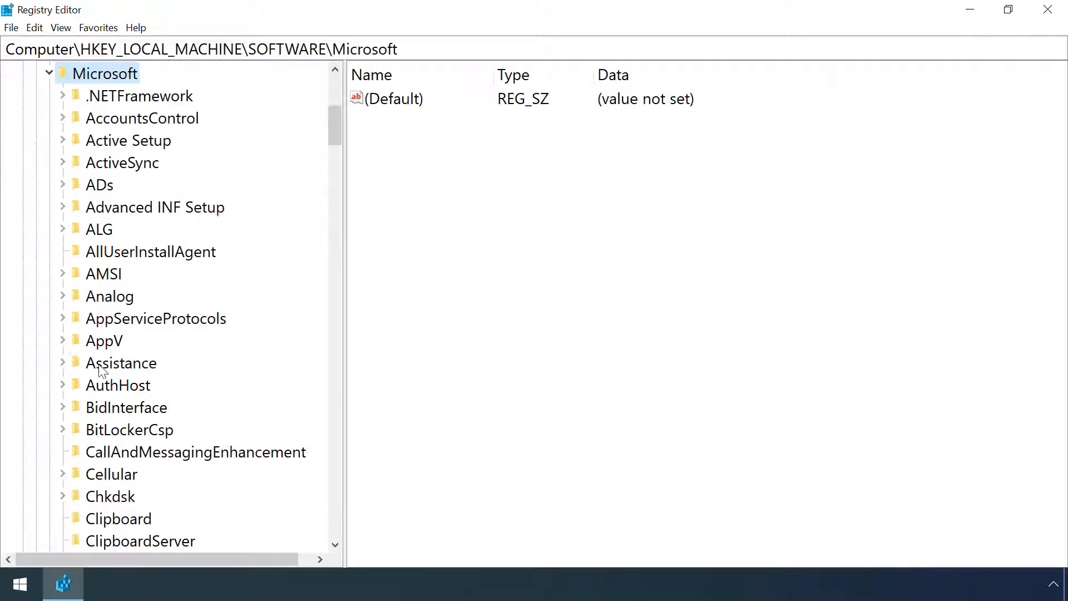
Select and expand Image File Execution Options under Windows NT\CurrentVersion.
{"action": "scroll", "scroll_direction": "down", "scroll_amount": 3}
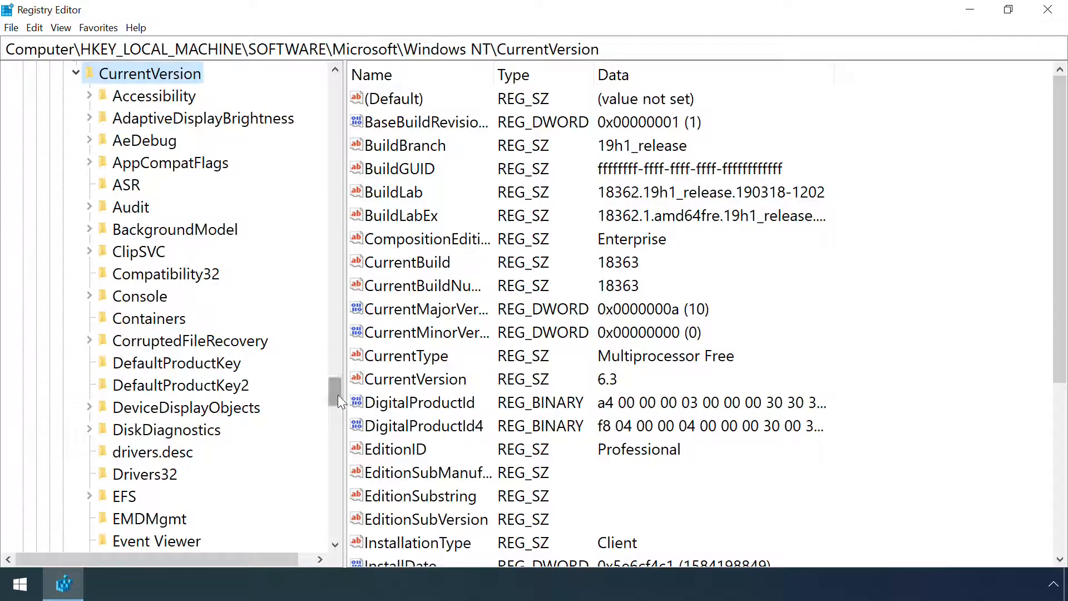
{"action": "left_click", "coordinate": [212, 341]}
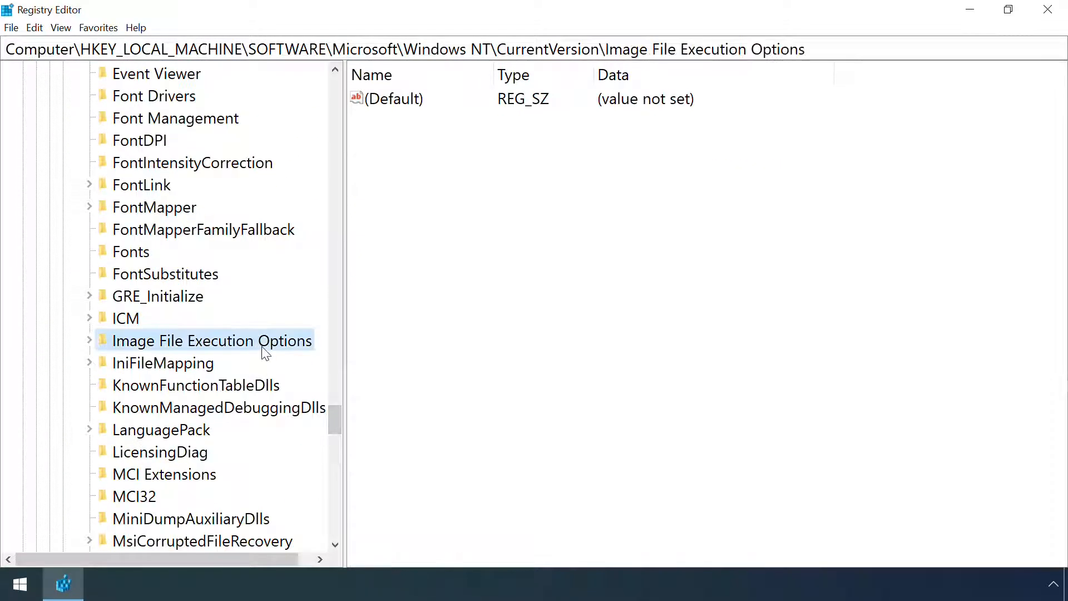
{"action": "left_click", "coordinate": [89, 341]}
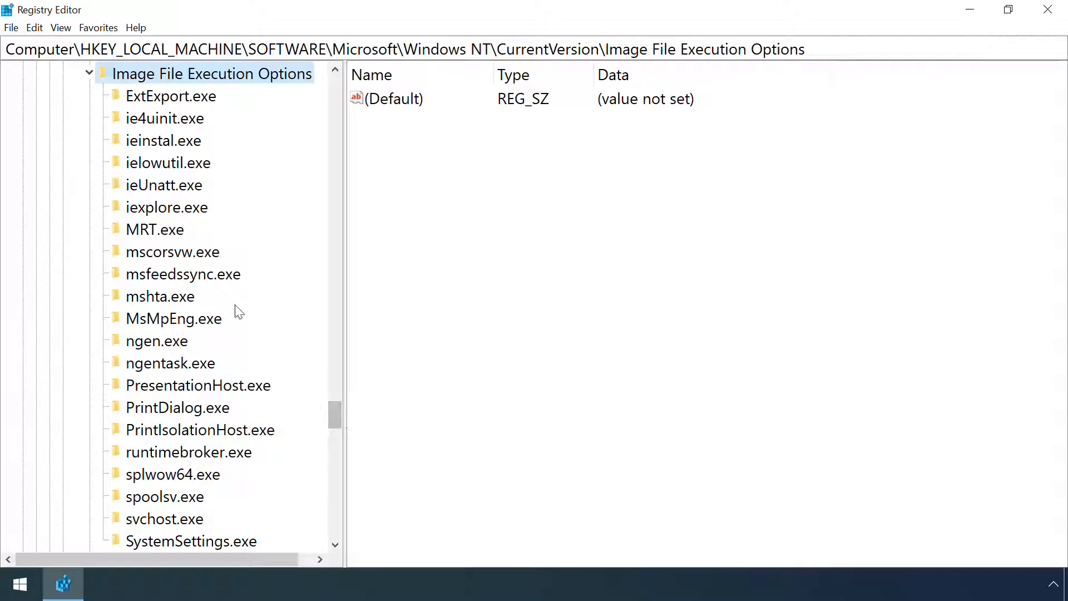
Review values of ielowutil.exe, ngen.exe, PrintIsolationHost.exe, svchost.exe and SystemSettings.exe.
{"action": "left_click", "coordinate": [167, 162]}
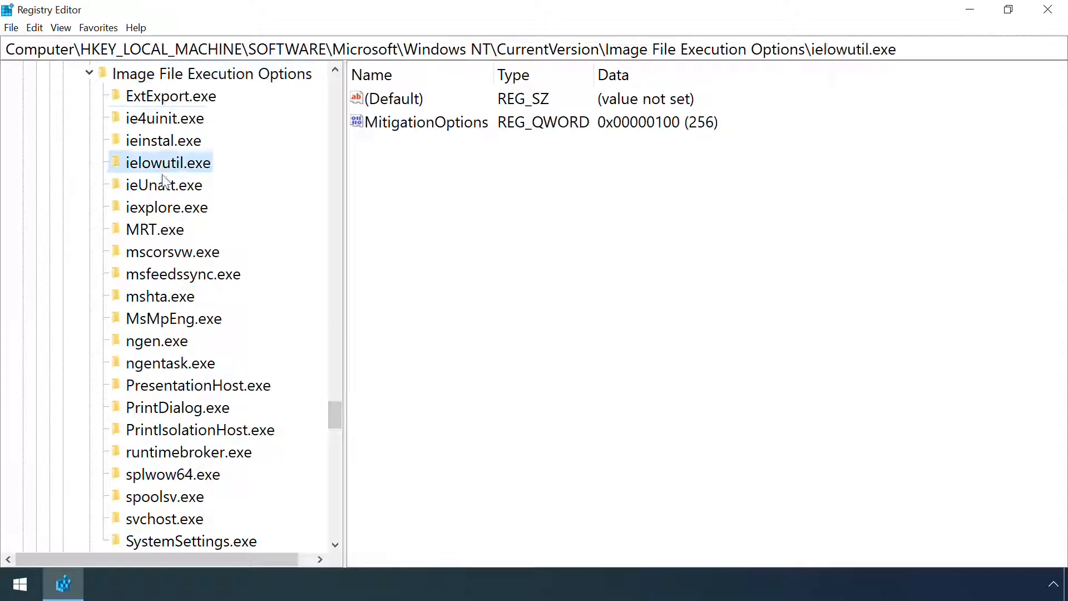
{"action": "left_click", "coordinate": [156, 340]}
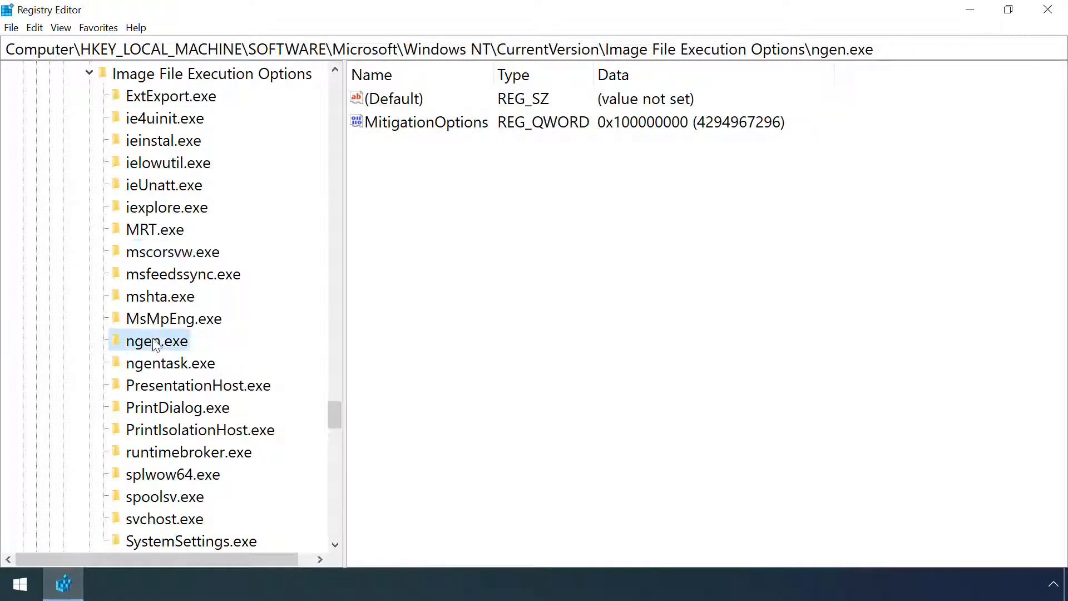
{"action": "left_click", "coordinate": [200, 429]}
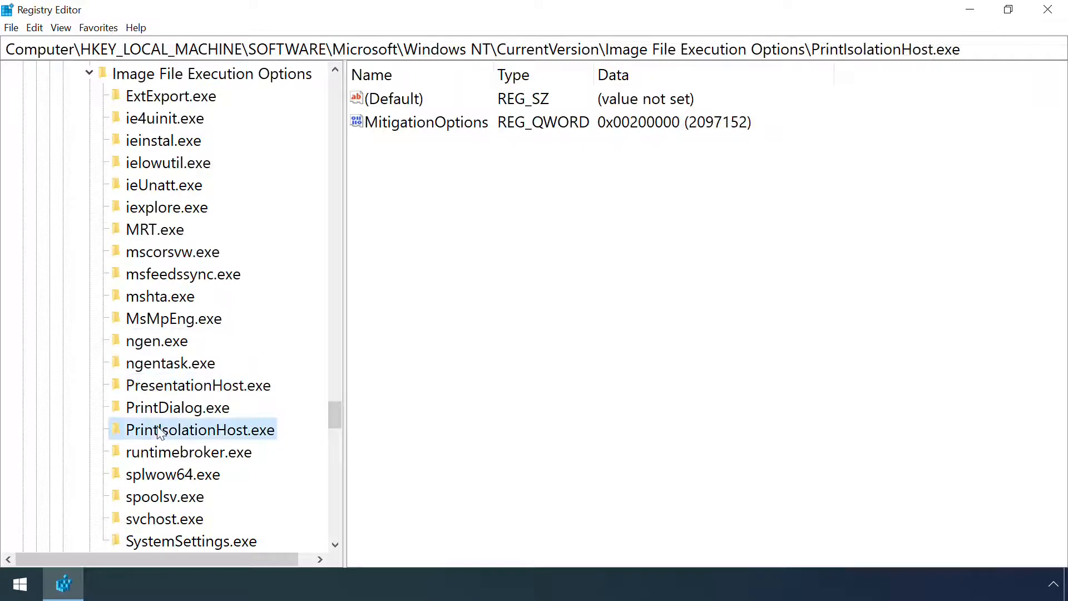
{"action": "left_click", "coordinate": [165, 518]}
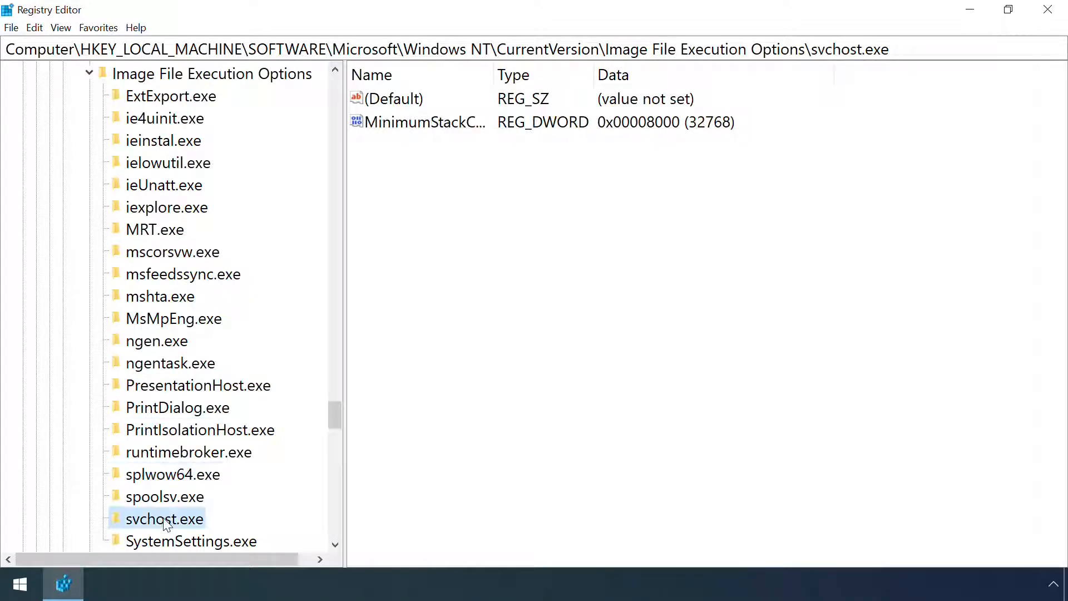
{"action": "left_click", "coordinate": [191, 541]}
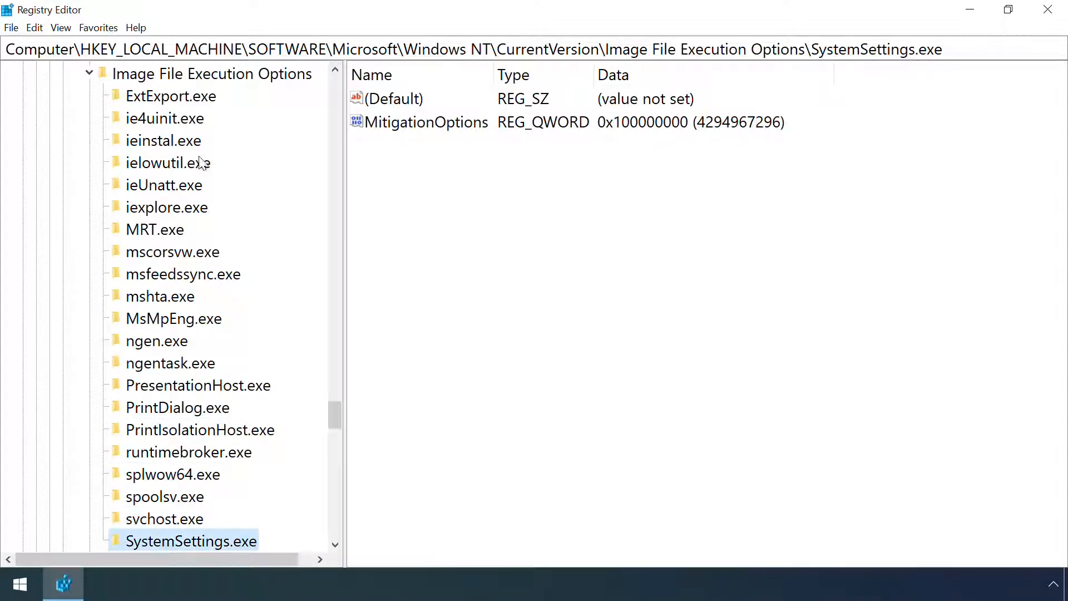
Point notepad.exe's Debugger at the WinDbg path, launch Notepad under WinDbg, then exit.
{"action": "left_click", "coordinate": [212, 73]}
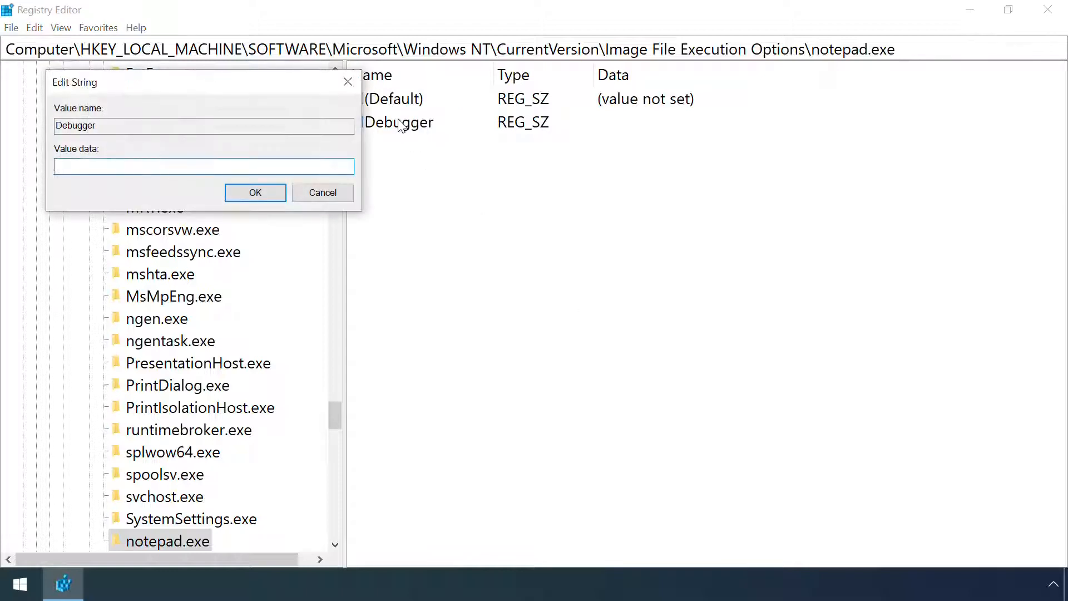
{"action": "type", "text": "C:\\program files (x86)\\windows"}
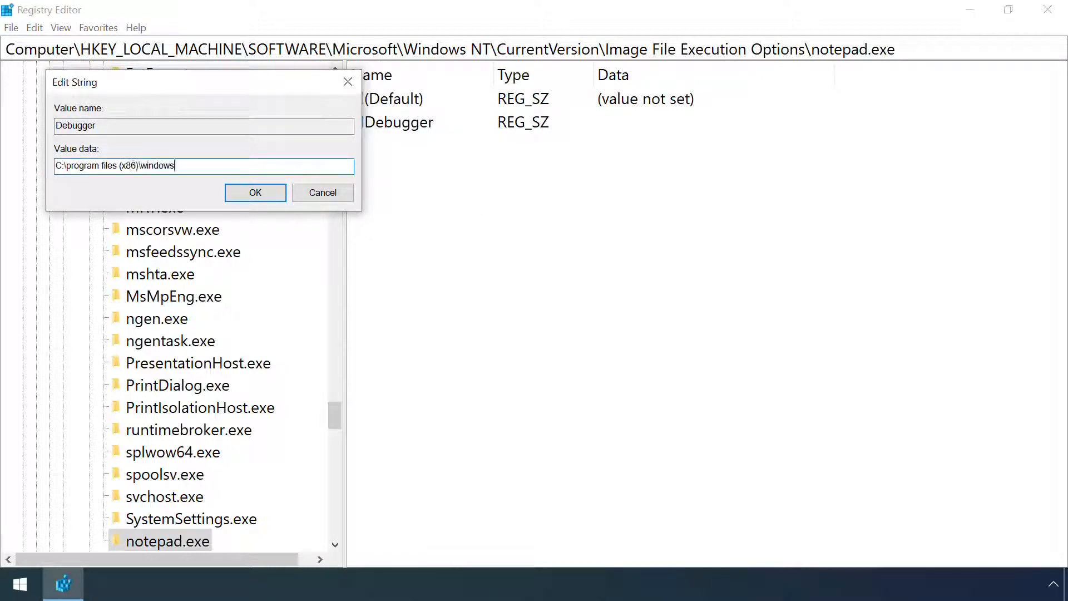
{"action": "left_click", "coordinate": [254, 193]}
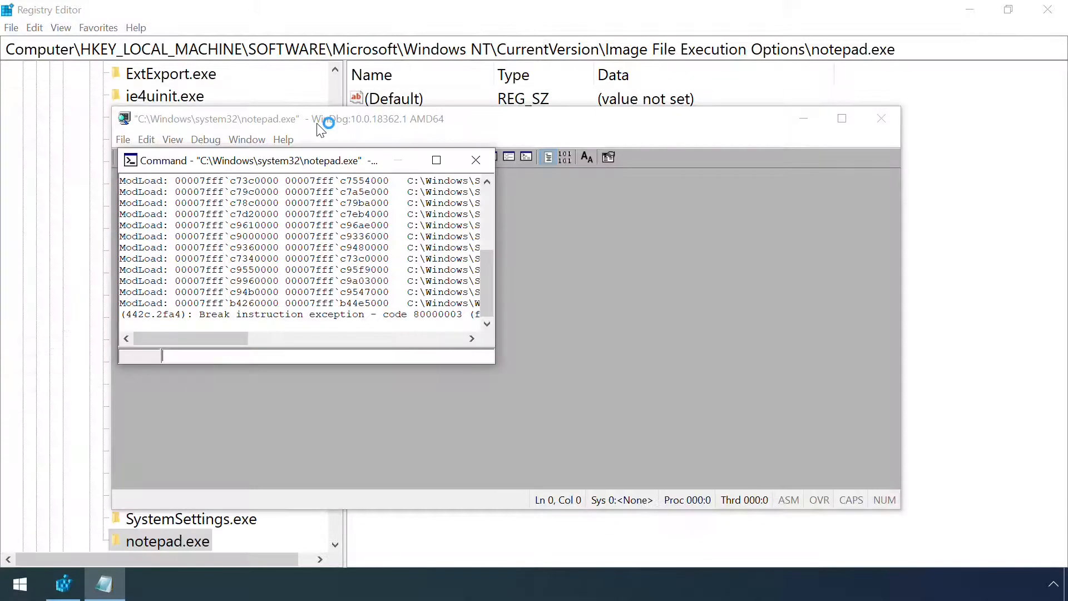
{"action": "mouse_move", "coordinate": [565, 320]}
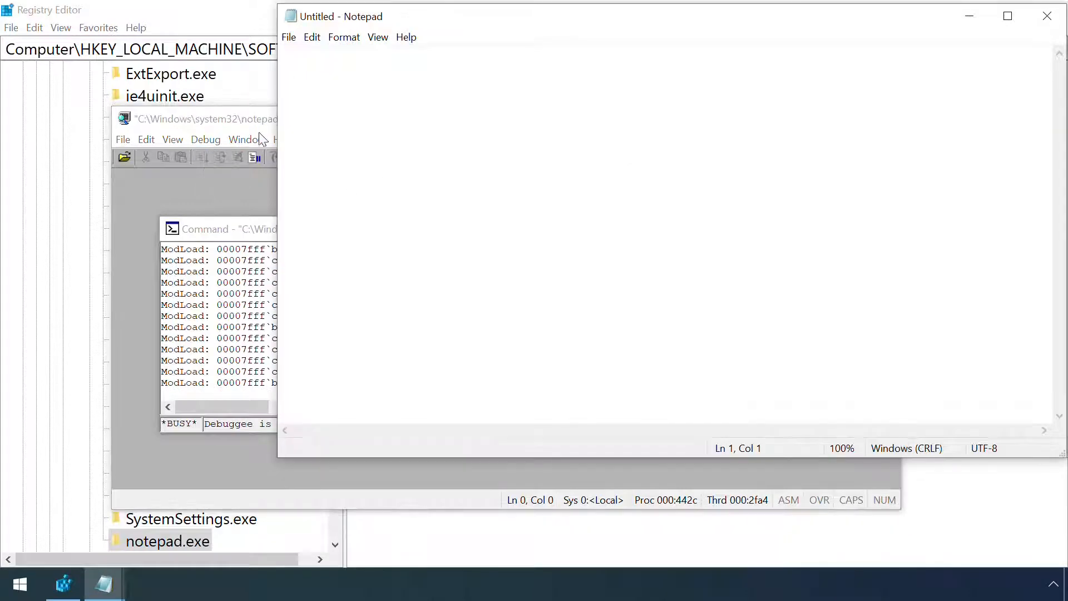
{"action": "left_click", "coordinate": [288, 37]}
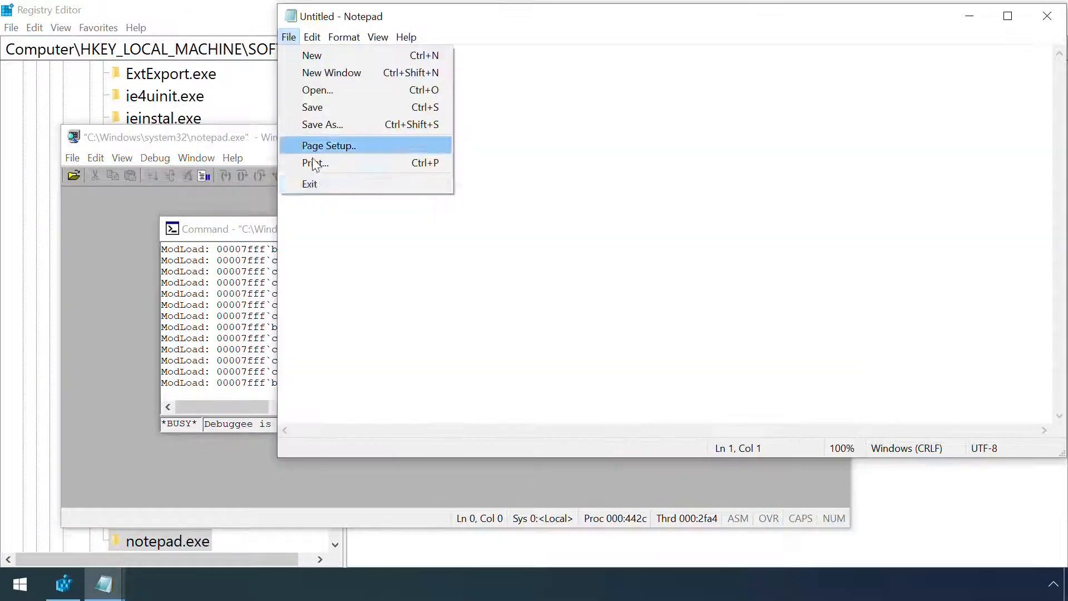
{"action": "left_click", "coordinate": [72, 158]}
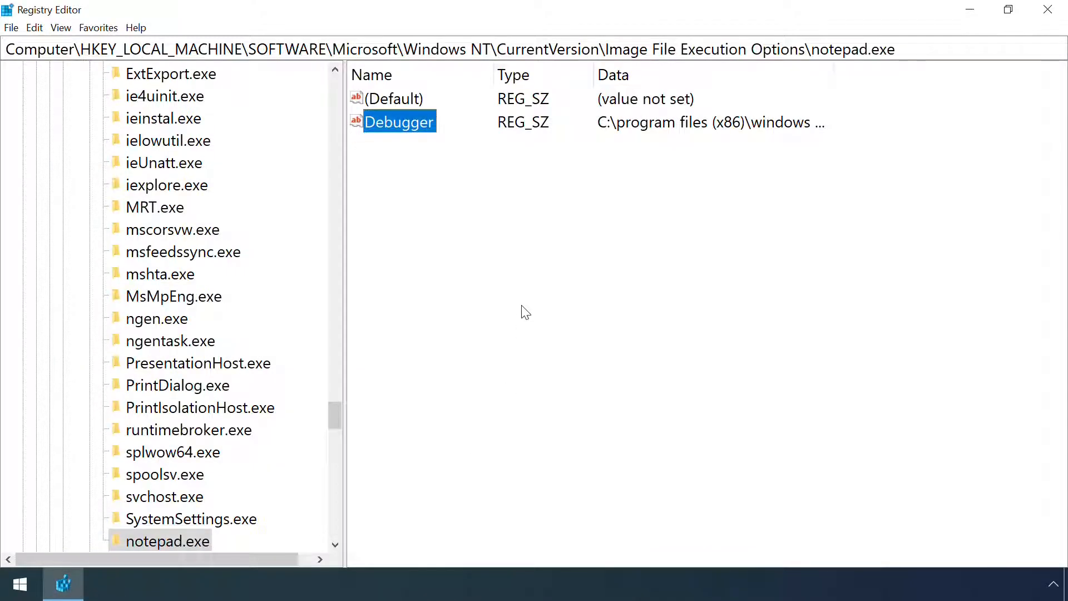
Replace the notepad.exe Debugger data with C:\windows\system32\calc.exe.
{"action": "double_click", "coordinate": [398, 122]}
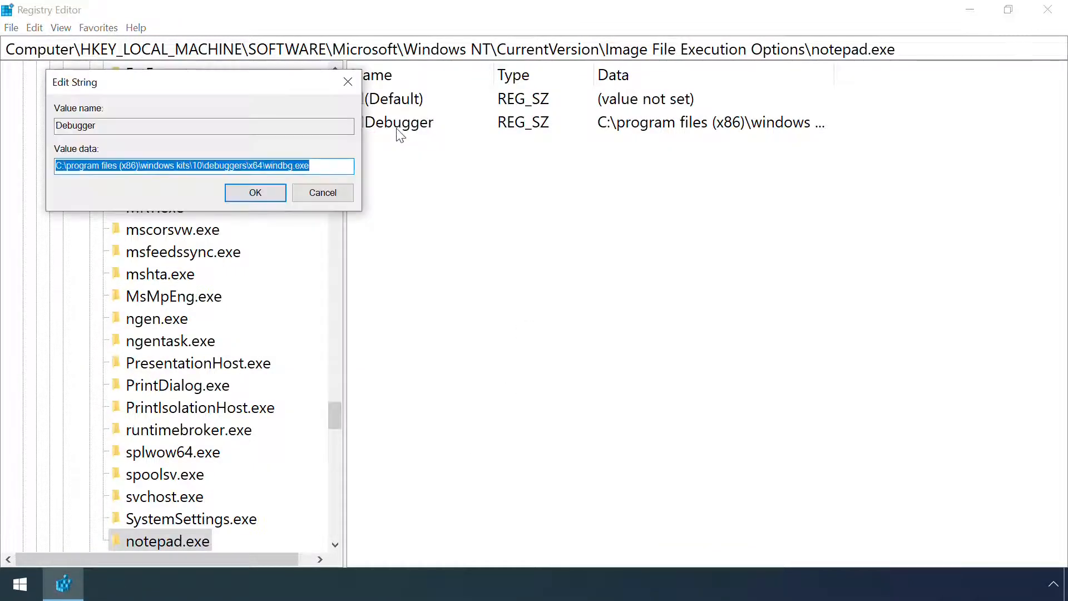
{"action": "type", "text": "C:\\window"}
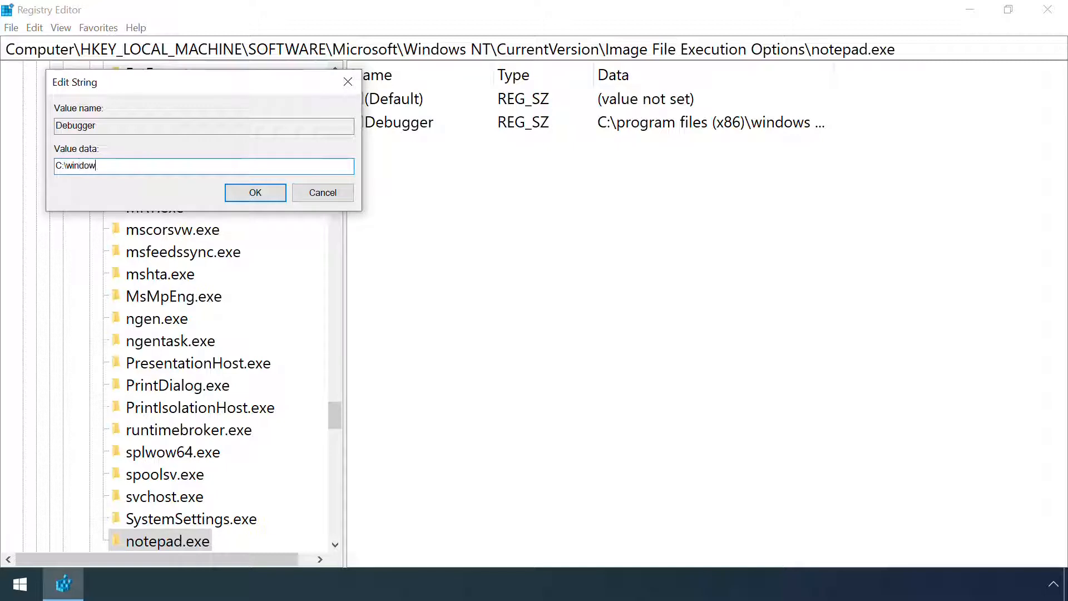
{"action": "type", "text": "s\\system32\\cal"}
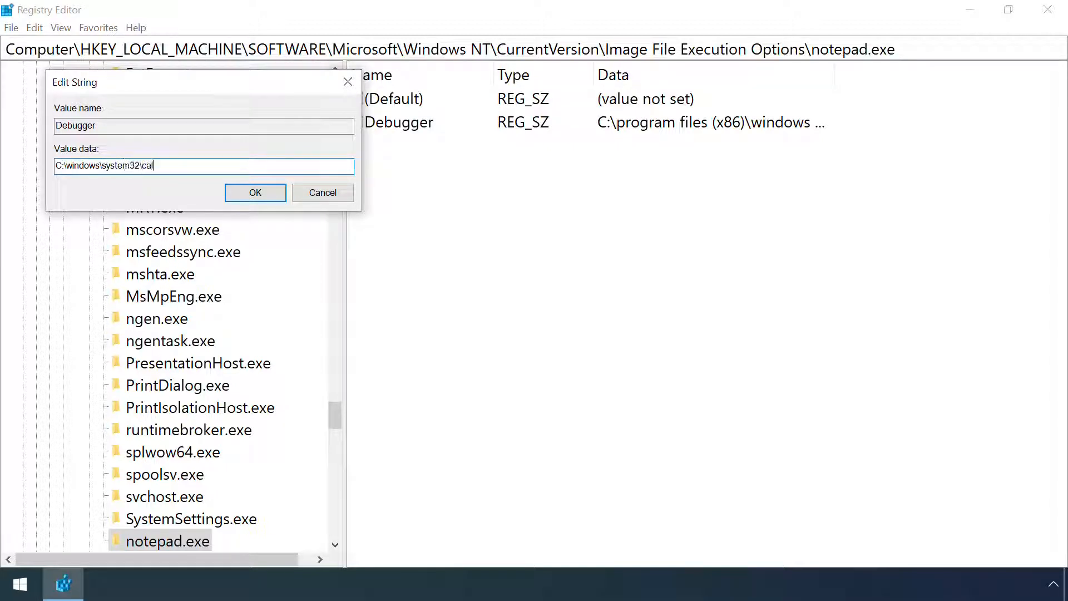
{"action": "left_click", "coordinate": [255, 192]}
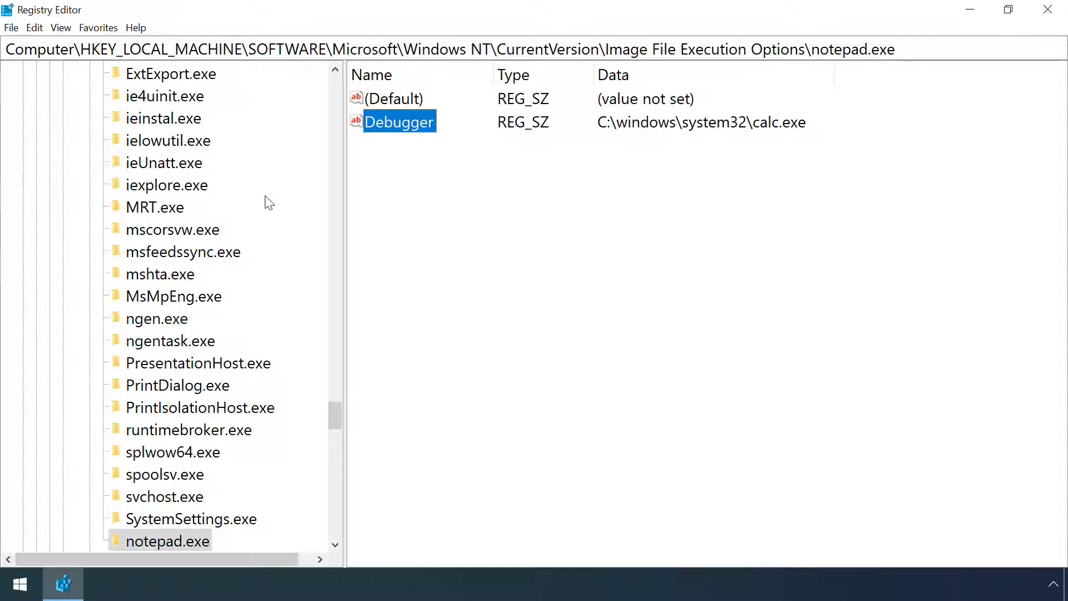
{"action": "left_click", "coordinate": [18, 583]}
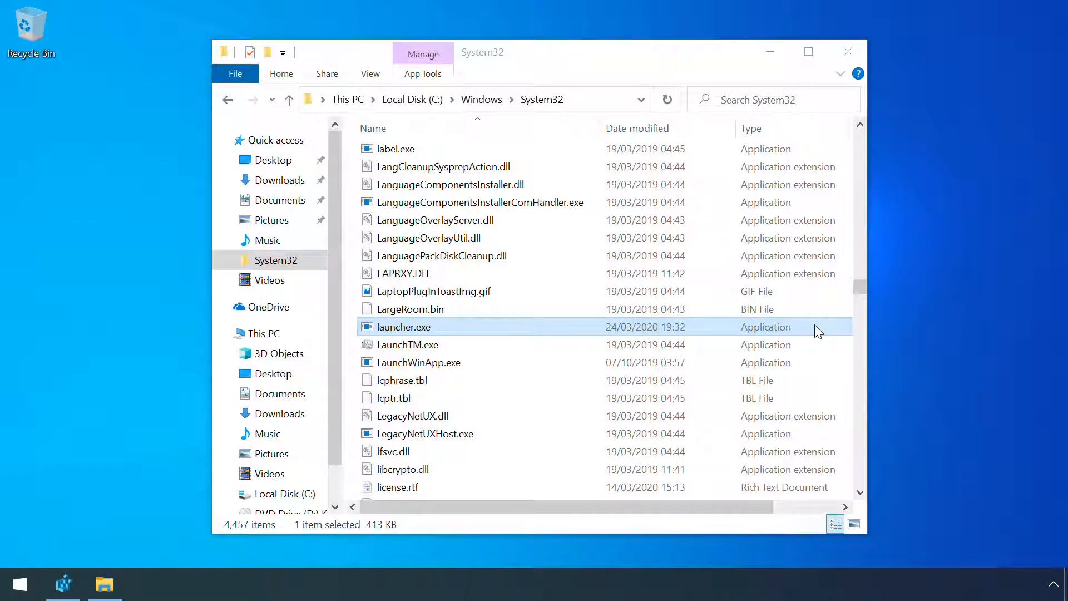
{"action": "mouse_move", "coordinate": [715, 325]}
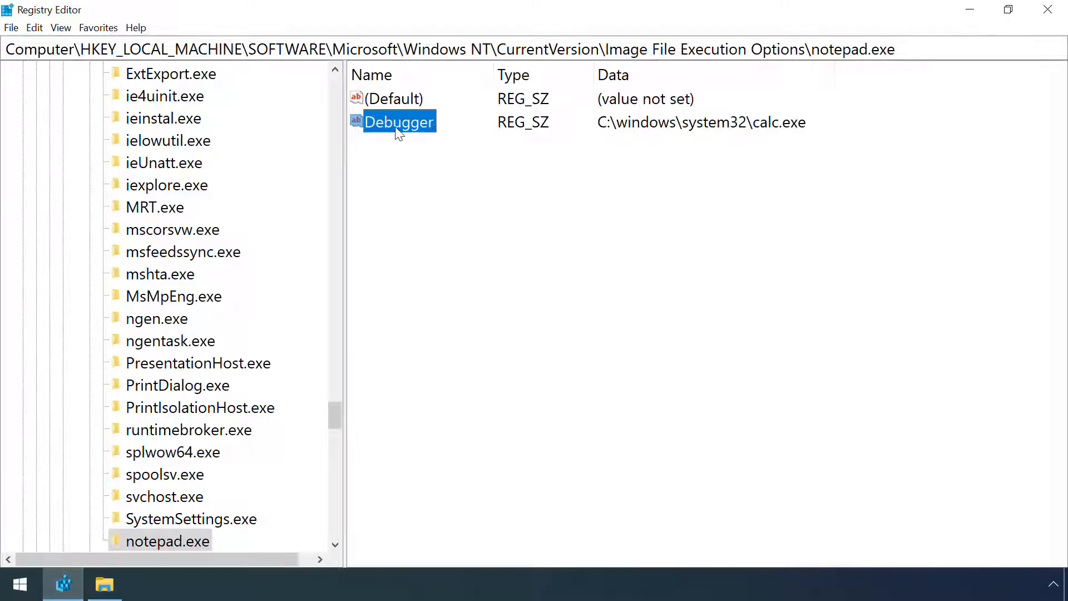
Set notepad.exe's Debugger to launcher.exe and type 'Everything looks nor…' in Notepad.
{"action": "double_click", "coordinate": [398, 121]}
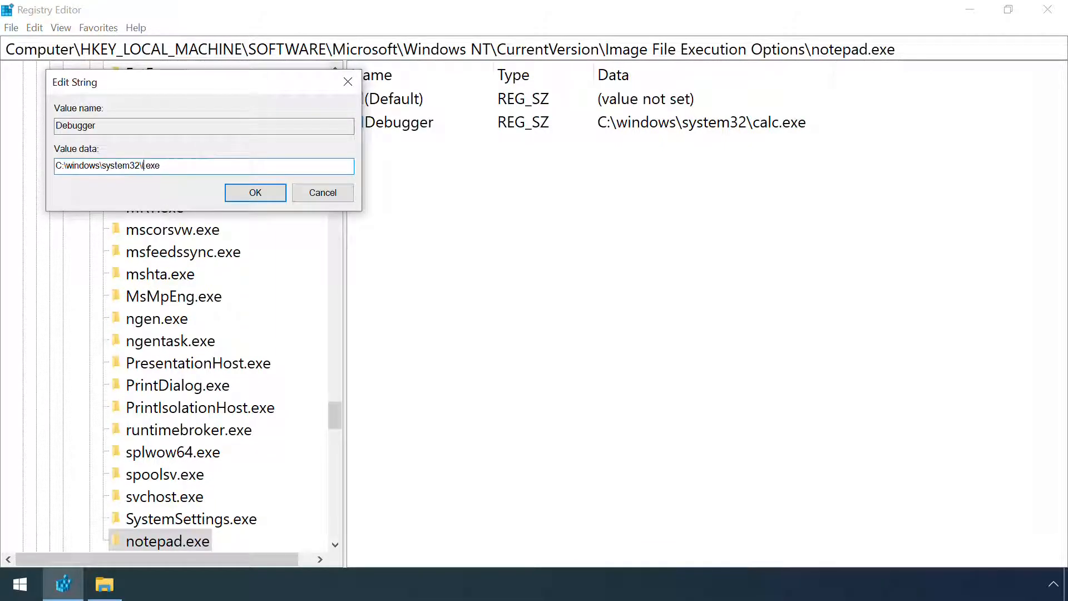
{"action": "left_click", "coordinate": [255, 192]}
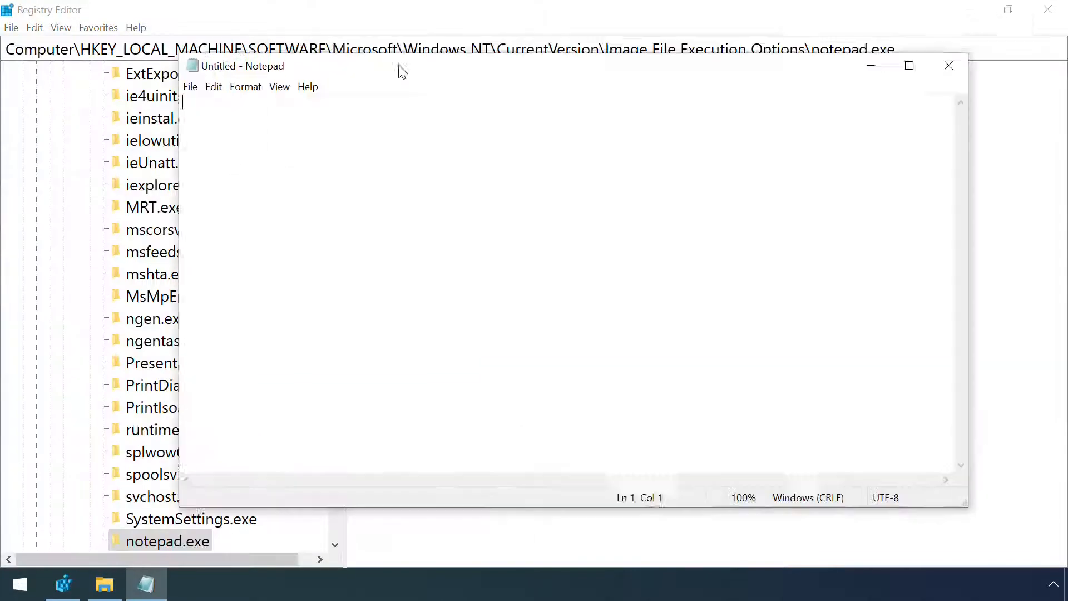
{"action": "type", "text": "Everything looks nor"}
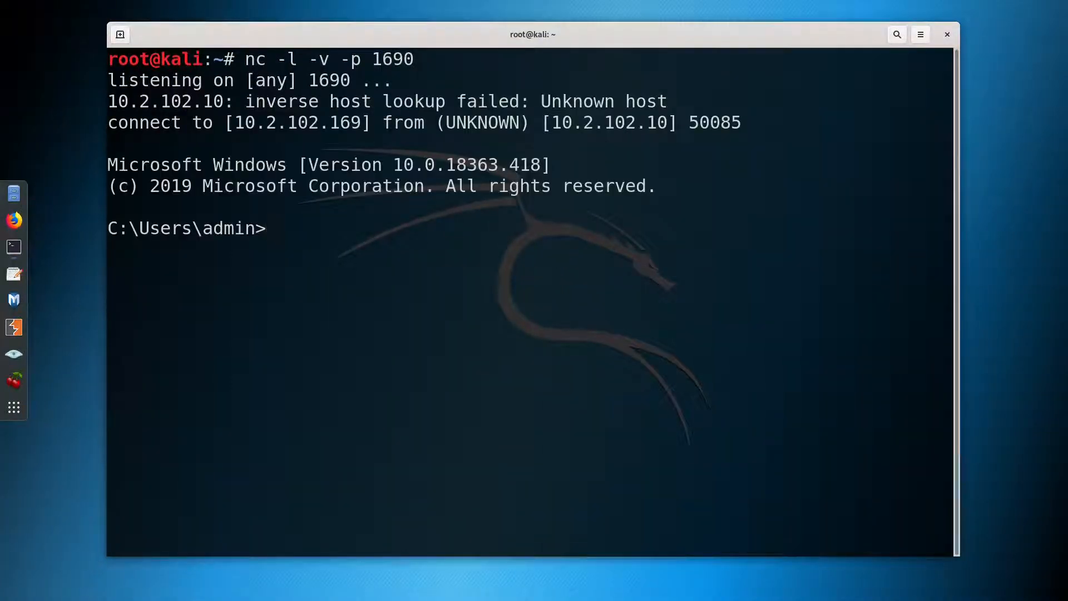
Begin typing a command ('wh…') into the Windows shell caught on netcat port 1690.
{"action": "type", "text": "wh"}
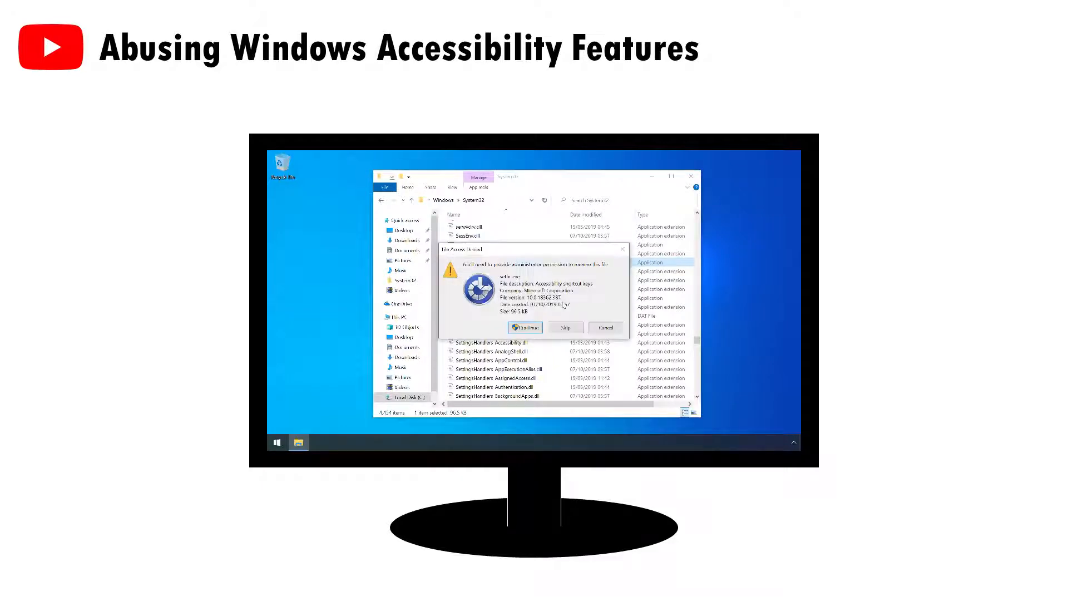
{"action": "left_click", "coordinate": [524, 328]}
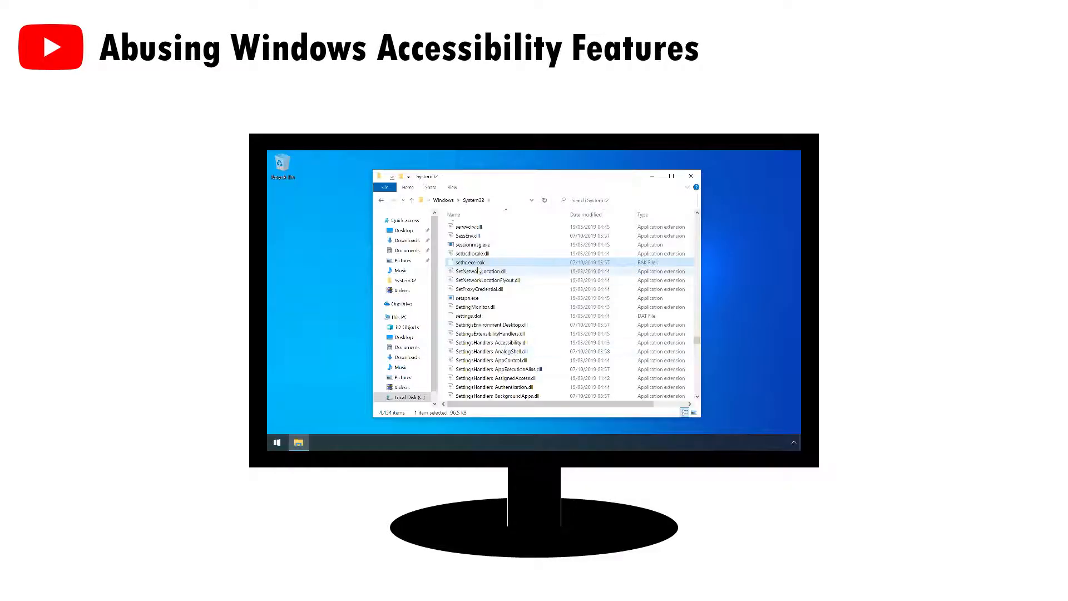
{"action": "right_click", "coordinate": [477, 233]}
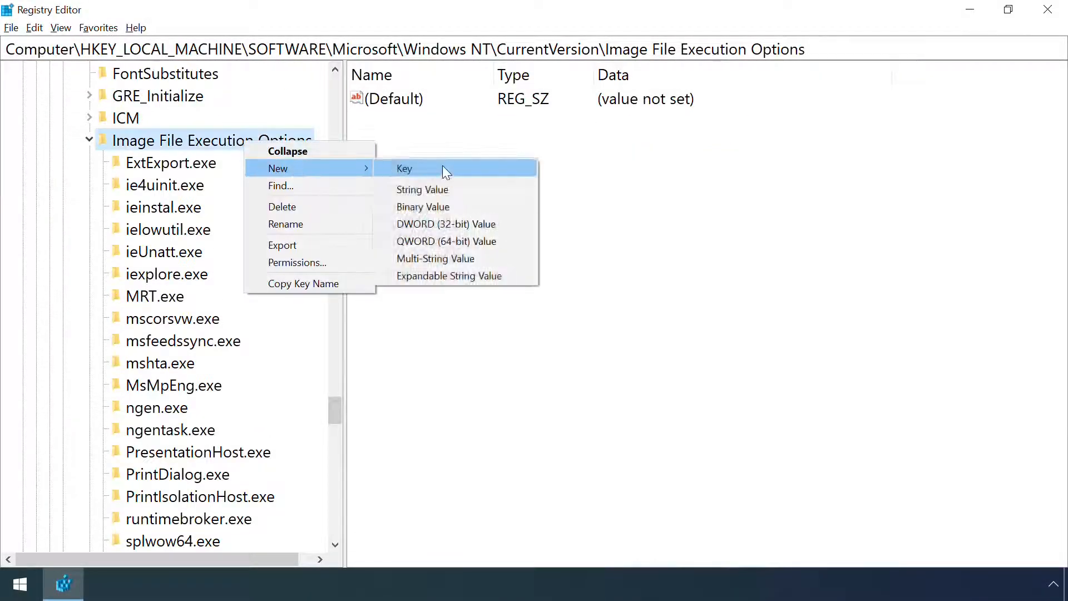
Create a magnify.exe key under Image File Execution Options holding a Debugger string.
{"action": "left_click", "coordinate": [404, 168]}
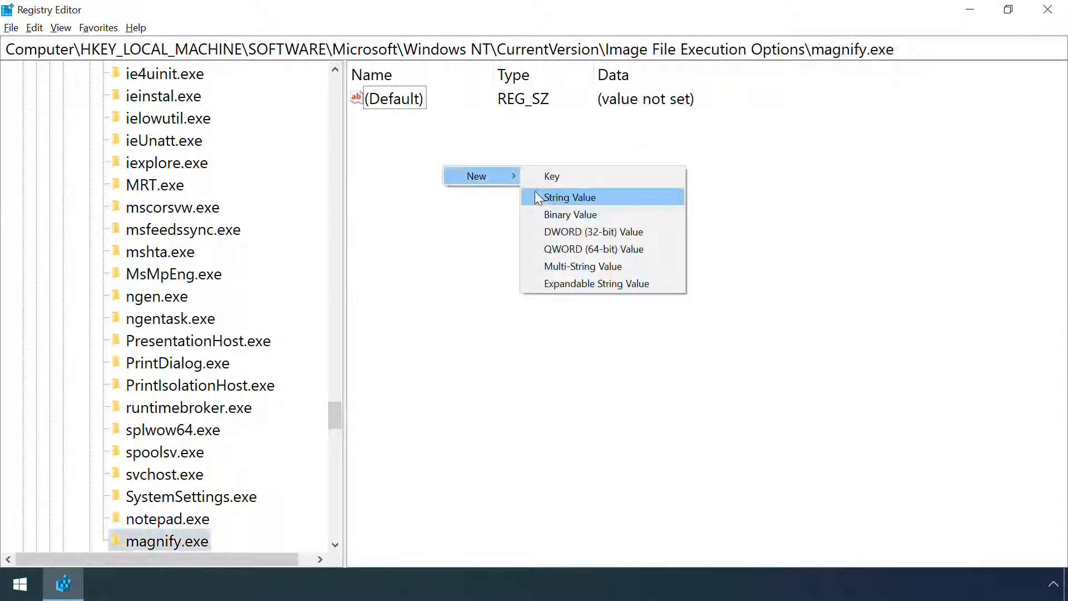
{"action": "left_click", "coordinate": [569, 197]}
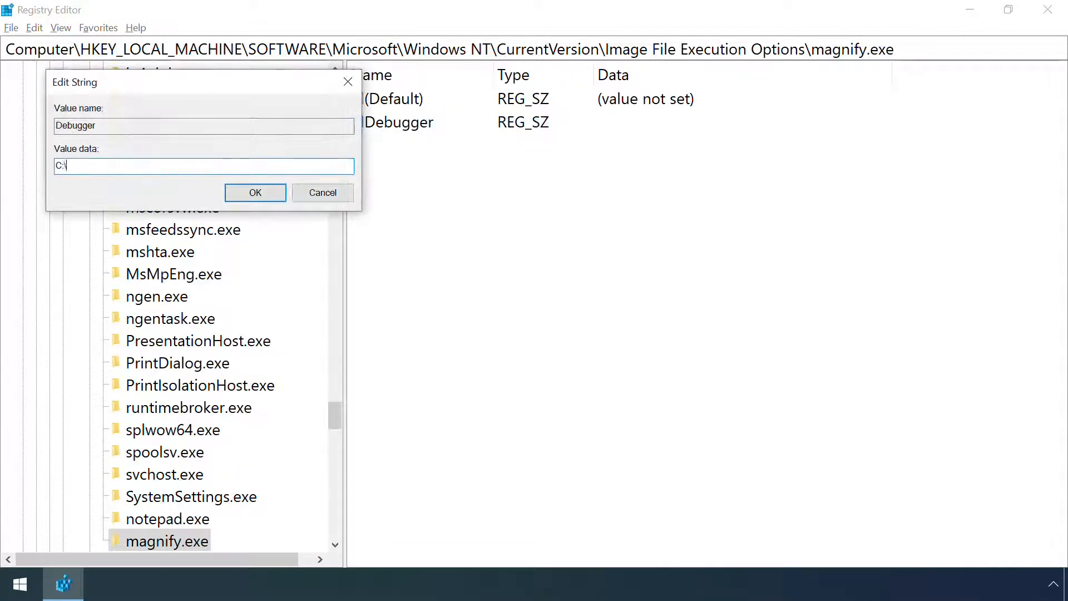
{"action": "left_click", "coordinate": [255, 191]}
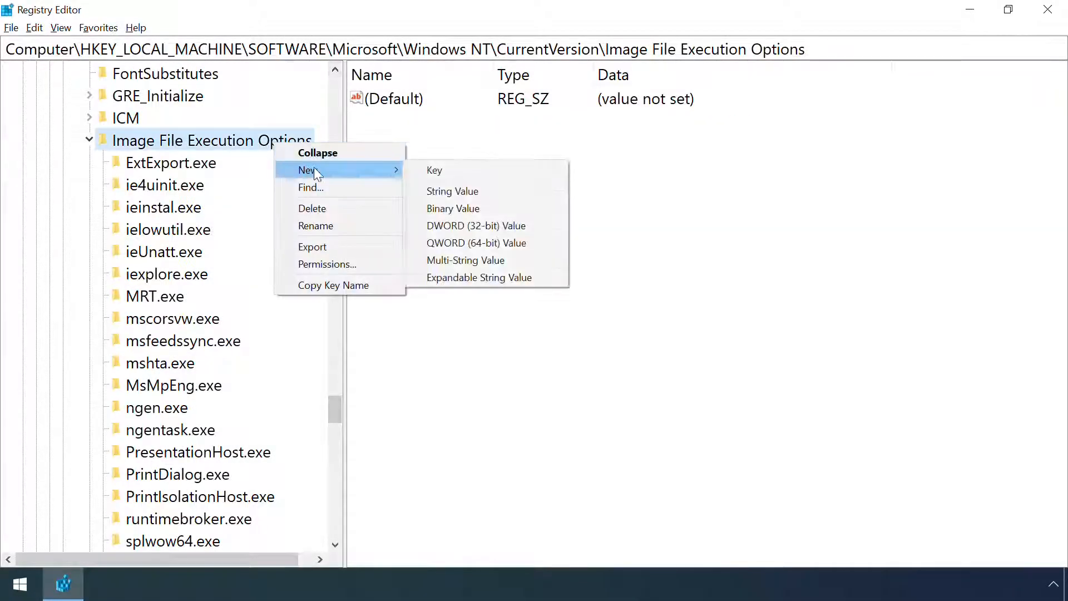
Create an osk.exe key with a GlobalFlag DWORD value and set its data.
{"action": "left_click", "coordinate": [434, 170]}
{"action": "type", "text": "osk.exe"}
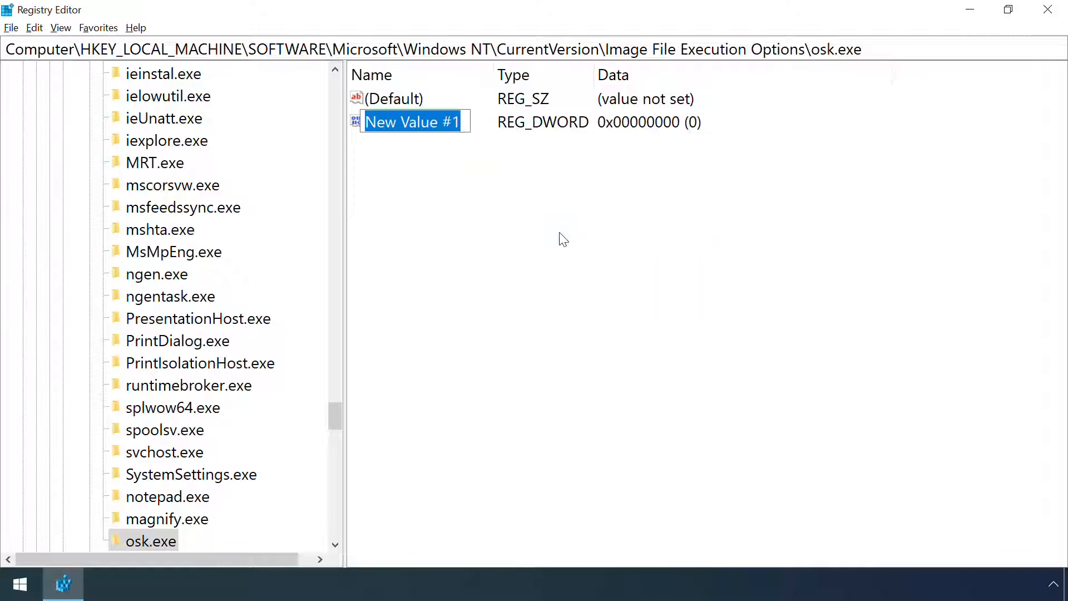
{"action": "type", "text": "GlobalFlag"}
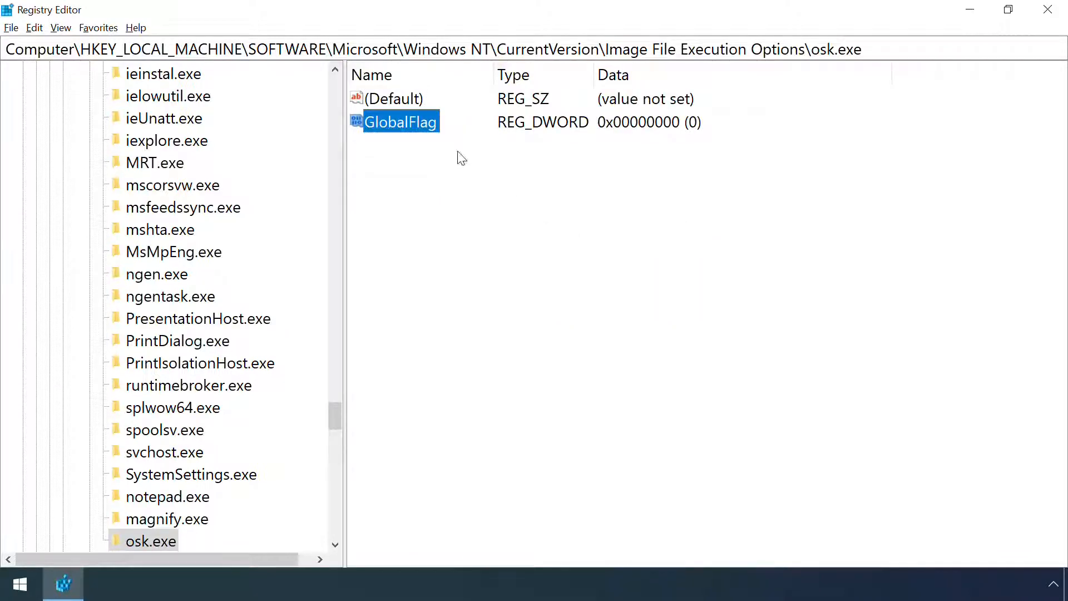
{"action": "double_click", "coordinate": [401, 122]}
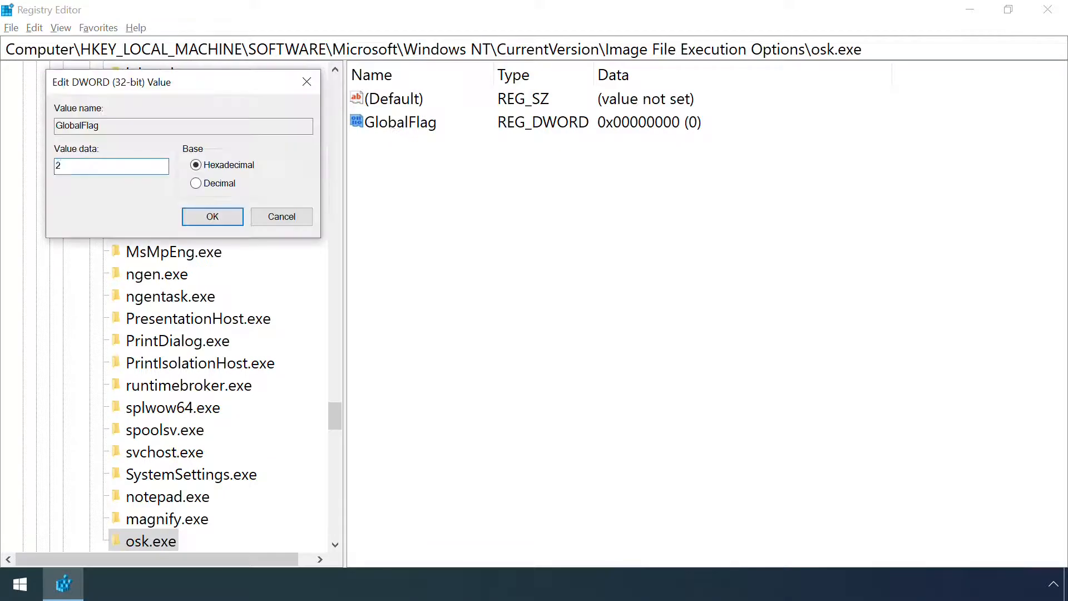
{"action": "left_click", "coordinate": [212, 215]}
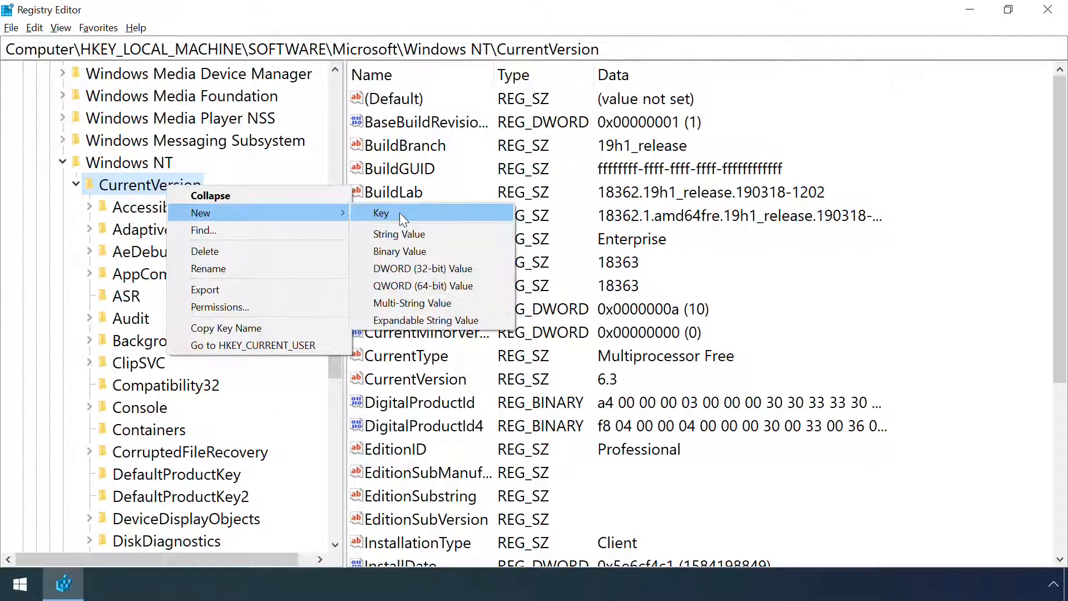
Create a SilentProcessExit key under CurrentVersion with an osk.exe subkey.
{"action": "left_click", "coordinate": [381, 213]}
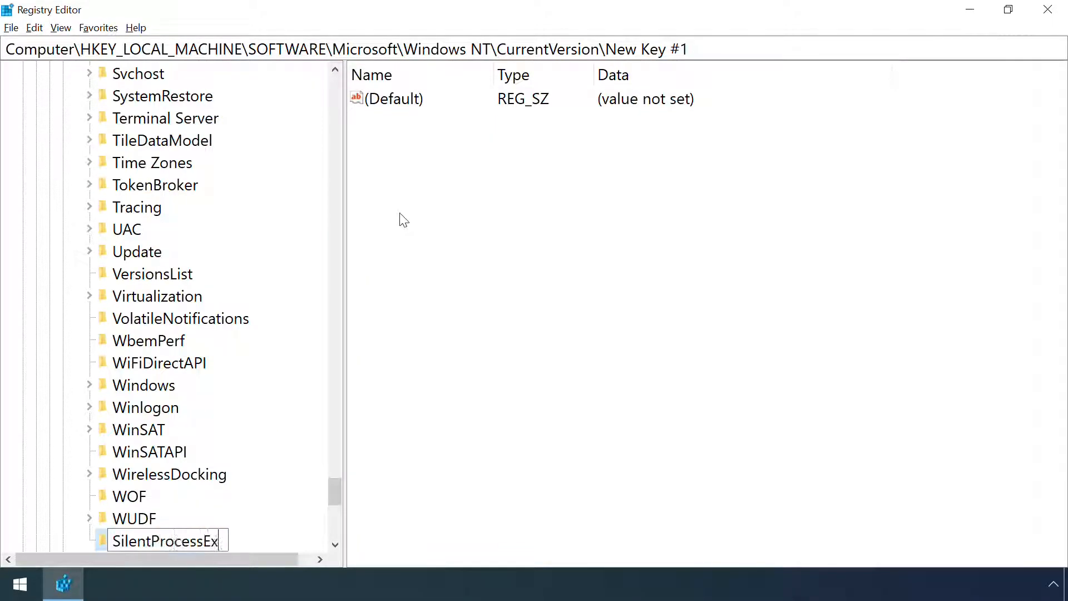
{"action": "right_click", "coordinate": [164, 540]}
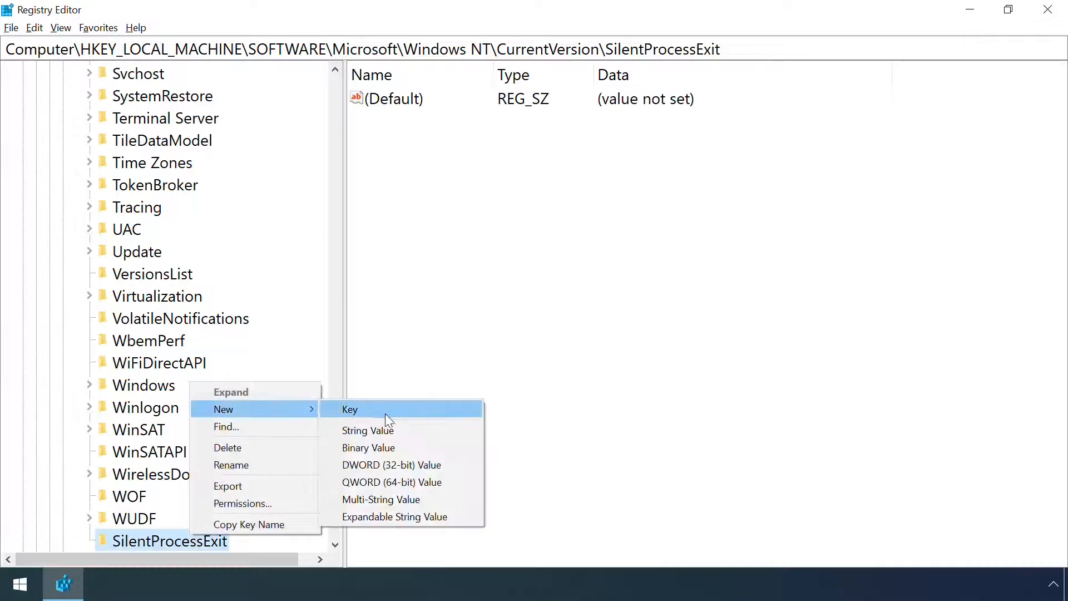
{"action": "left_click", "coordinate": [350, 409]}
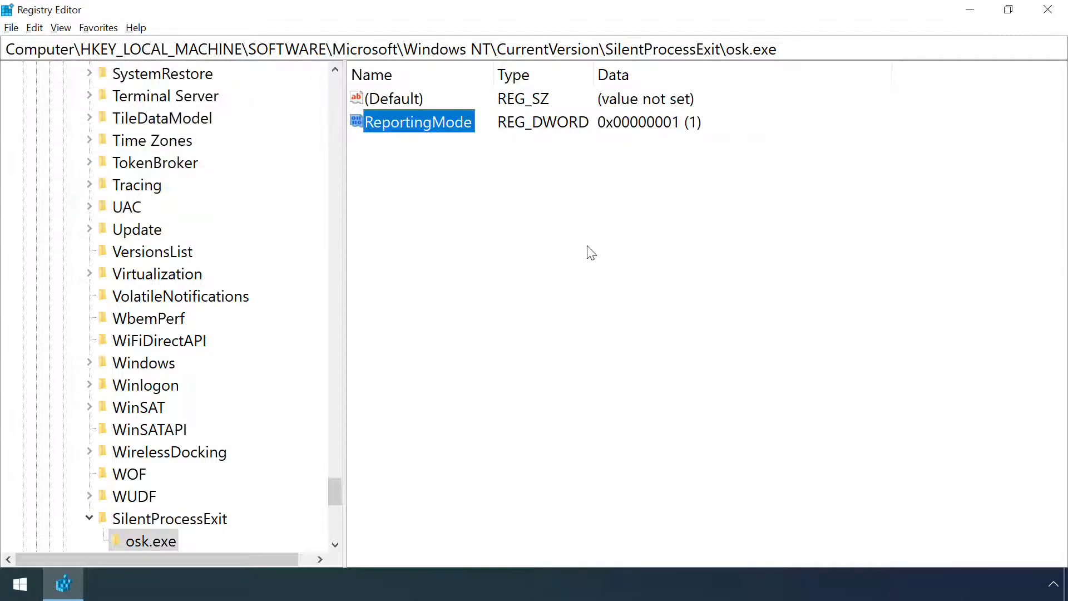
Set osk.exe's ReportingMode to 1 and MonitorProcess to C:\windows\system32\cmd.exe.
{"action": "type", "text": "MonitorProcess"}
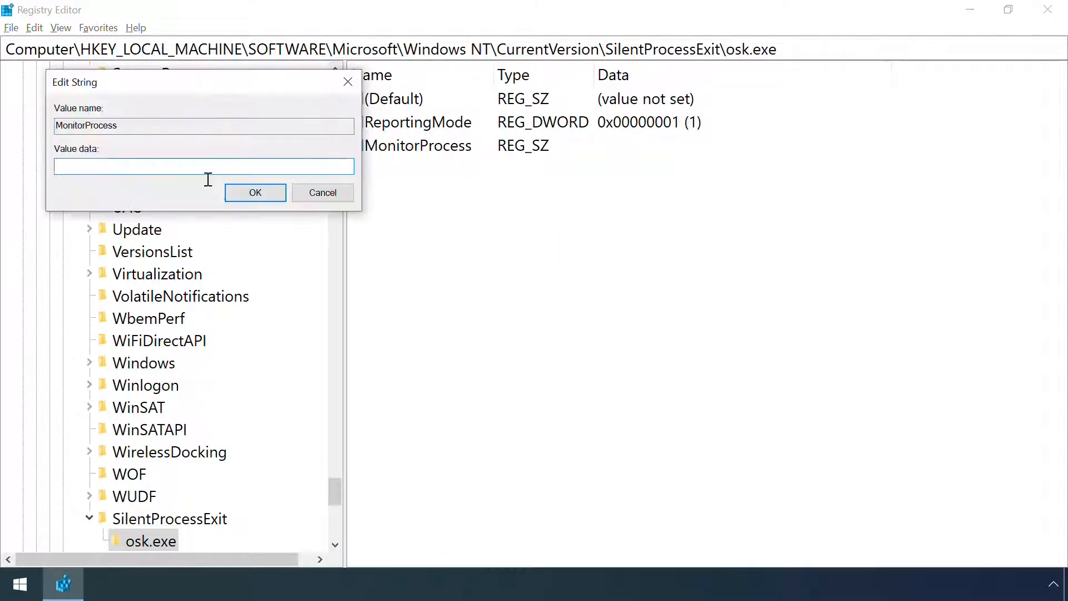
{"action": "type", "text": "C:\\windows\\system32"}
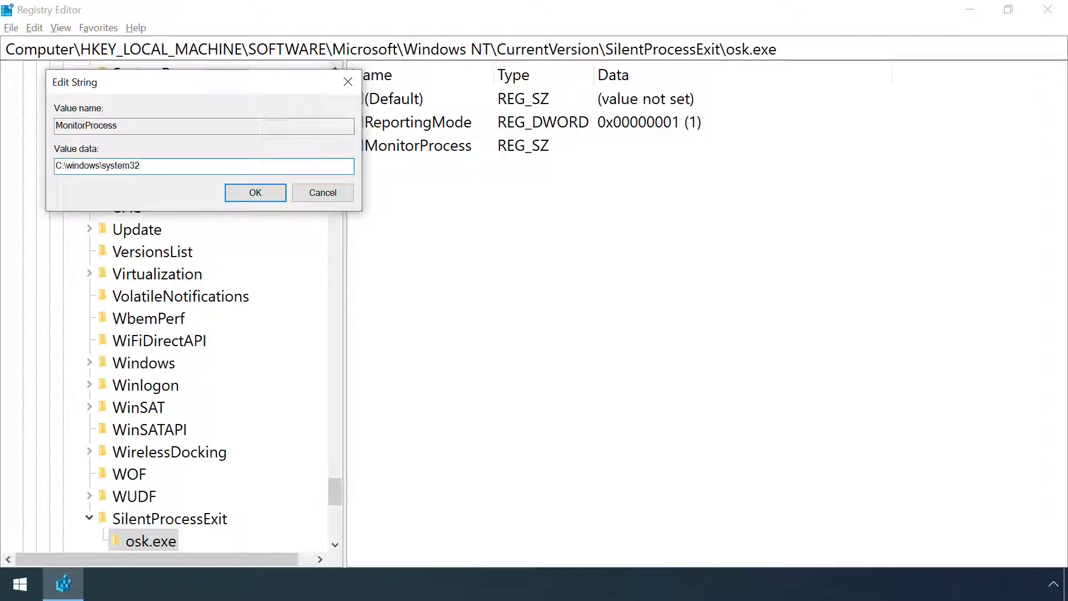
{"action": "left_click", "coordinate": [255, 192]}
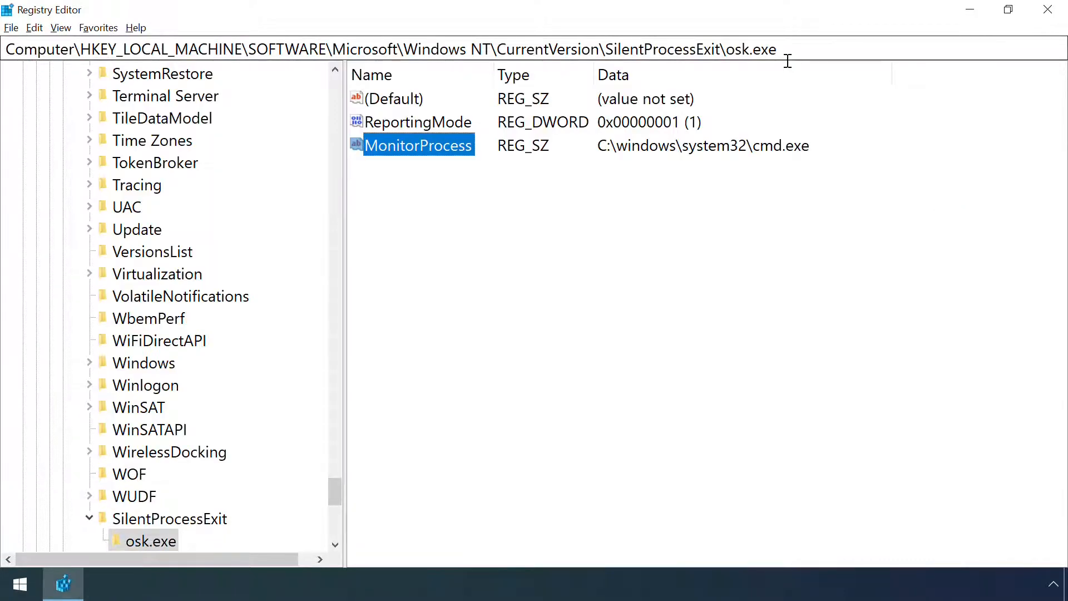
Highlight the nt authority\system whoami output in Command Prompt, then close the window.
{"action": "left_click", "coordinate": [19, 583]}
{"action": "type", "text": "whoami"}
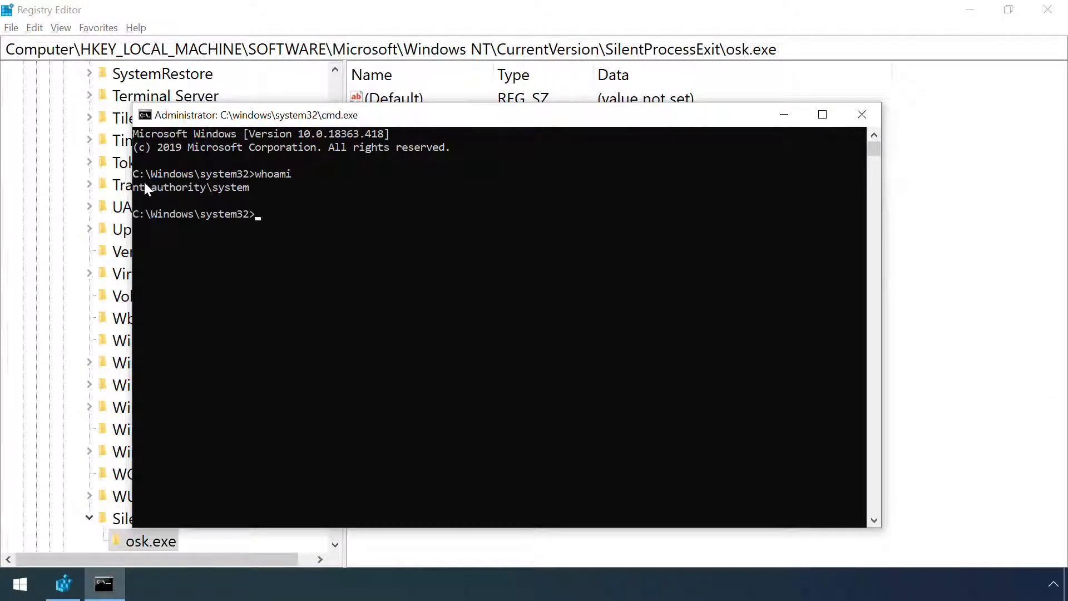
{"action": "double_click", "coordinate": [191, 187]}
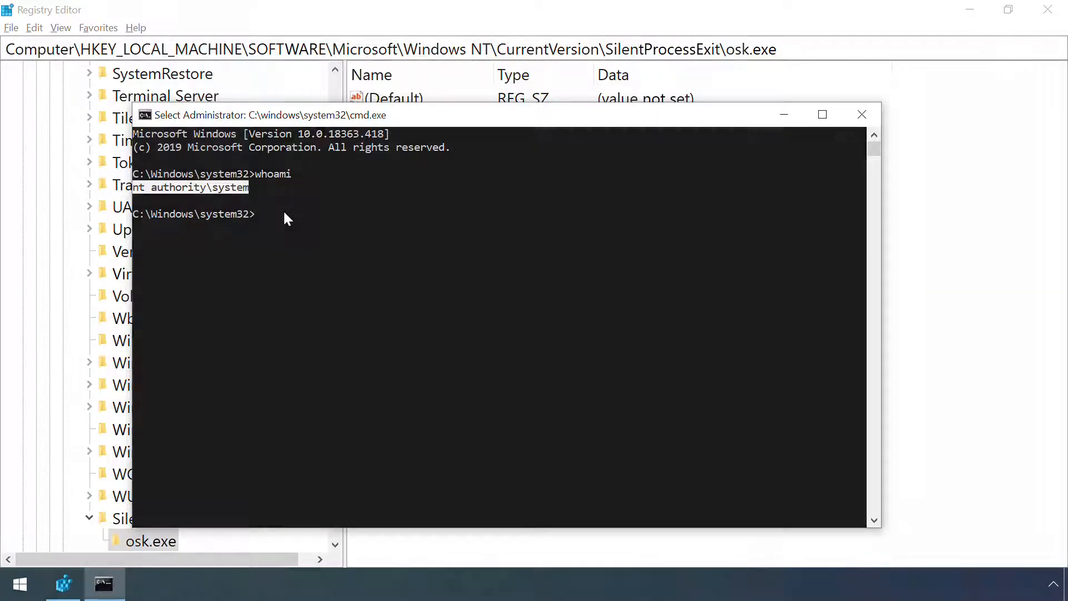
{"action": "left_click", "coordinate": [861, 113]}
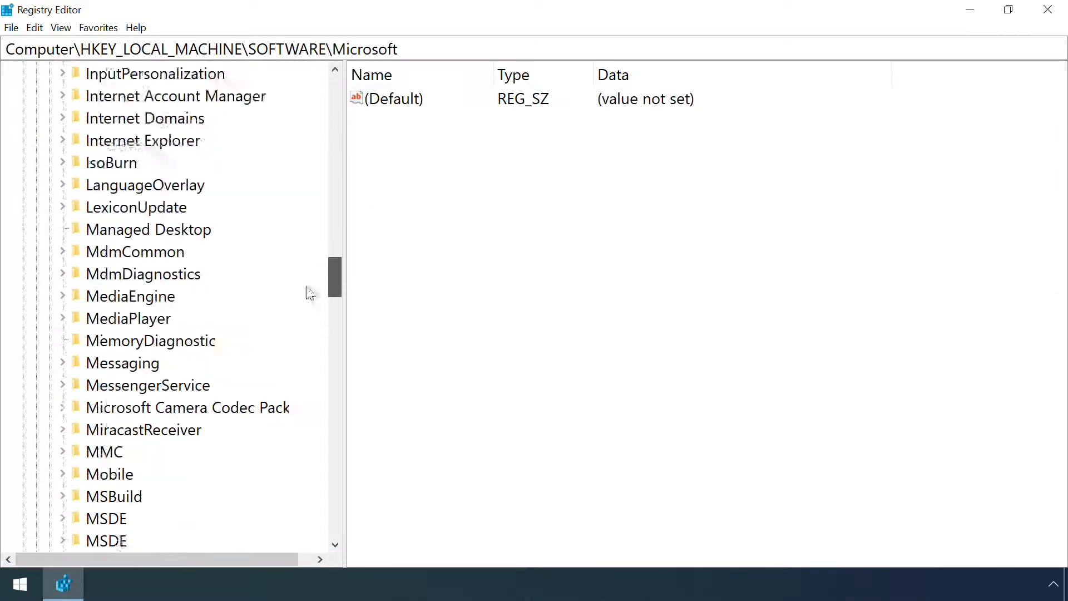
Recheck the notepad.exe, magnify.exe and osk.exe GlobalFlag keys, then SilentProcessExit.
{"action": "left_click", "coordinate": [143, 384]}
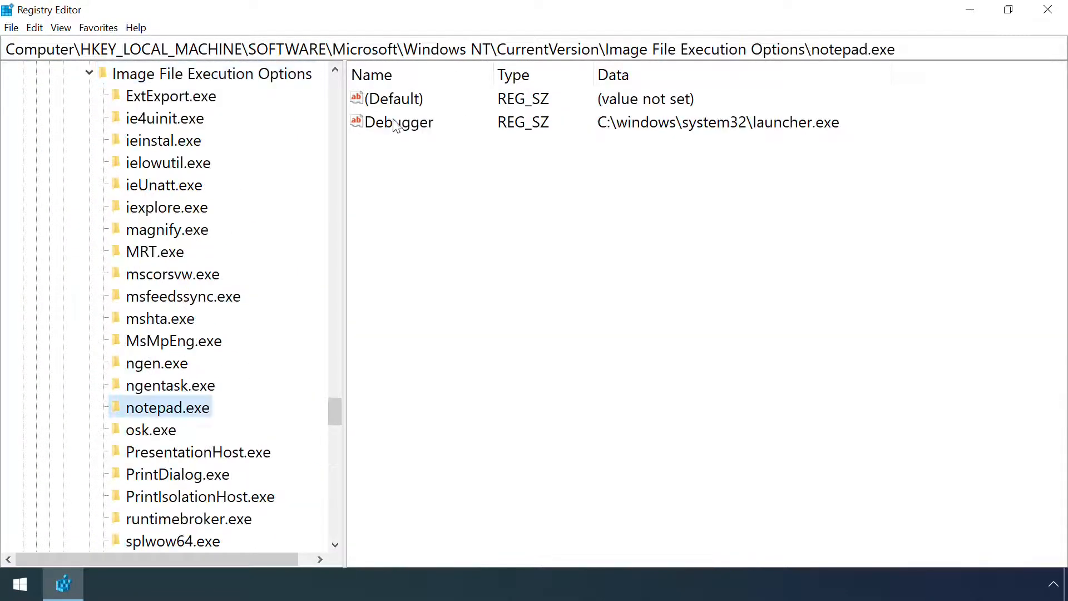
{"action": "left_click", "coordinate": [166, 161]}
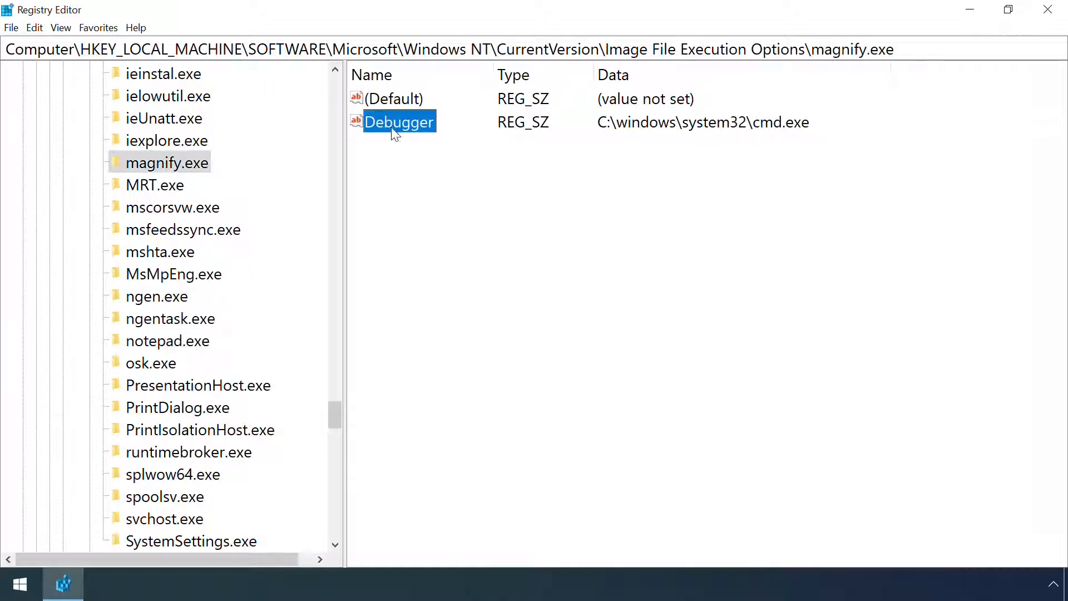
{"action": "left_click", "coordinate": [151, 363]}
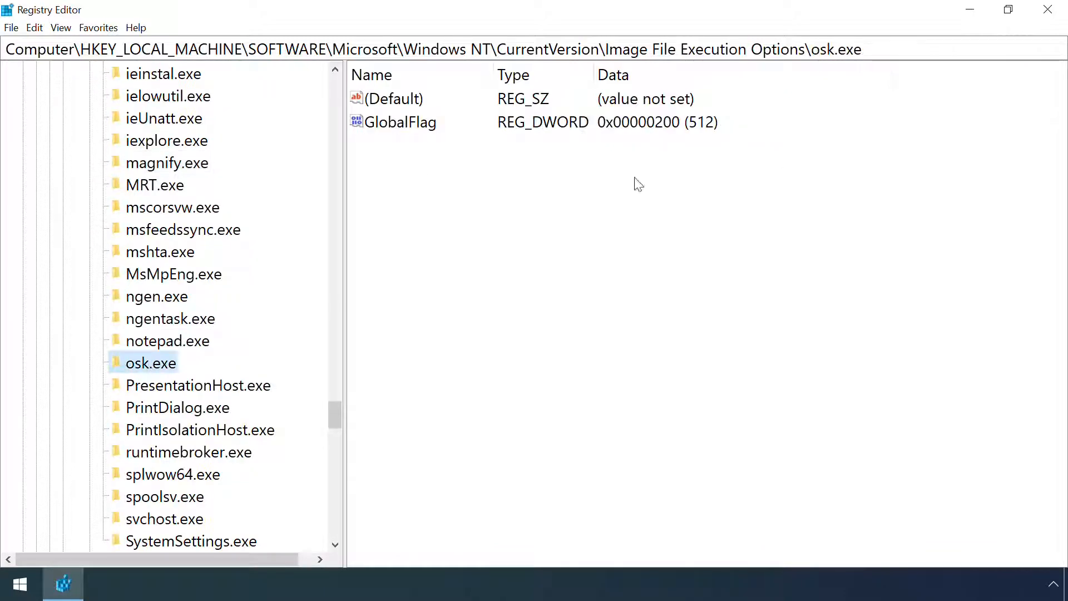
{"action": "scroll", "scroll_direction": "down", "scroll_amount": 3}
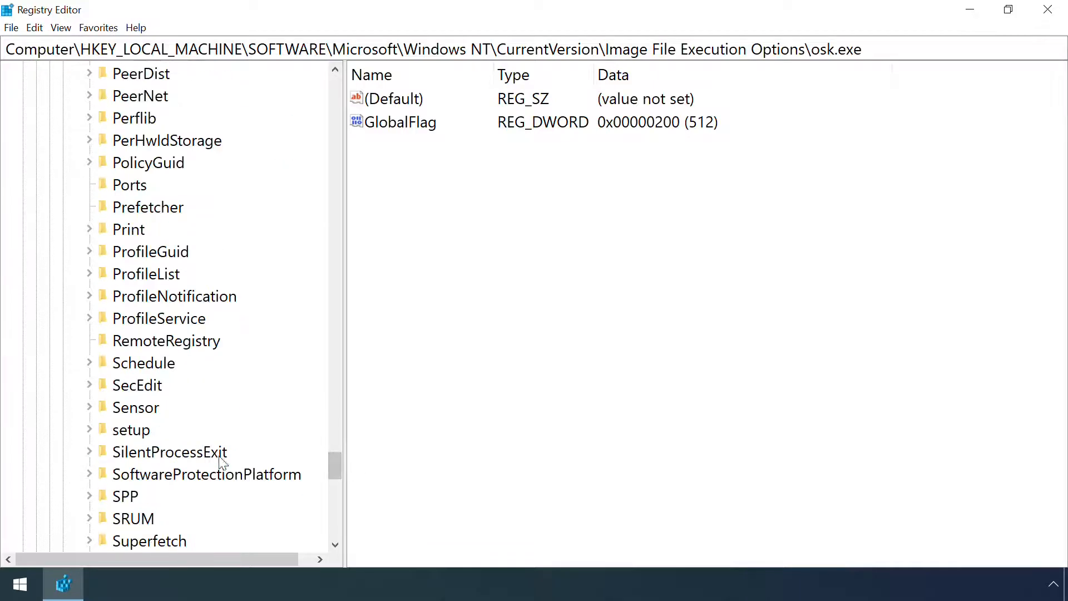
{"action": "left_click", "coordinate": [88, 451]}
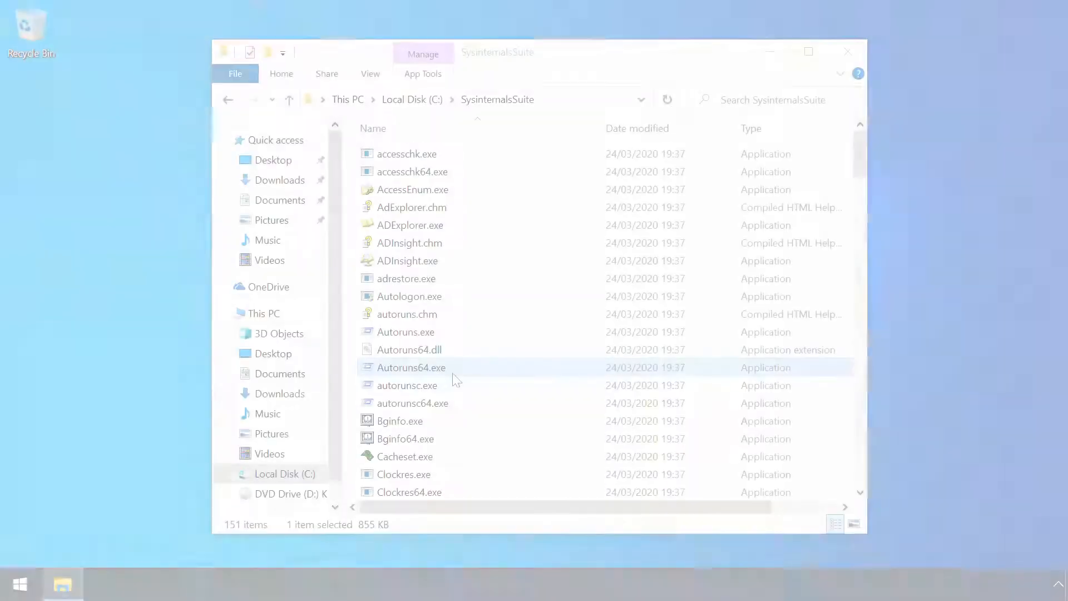
Launch Autoruns64.exe from the SysinternalsSuite folder.
{"action": "double_click", "coordinate": [410, 367]}
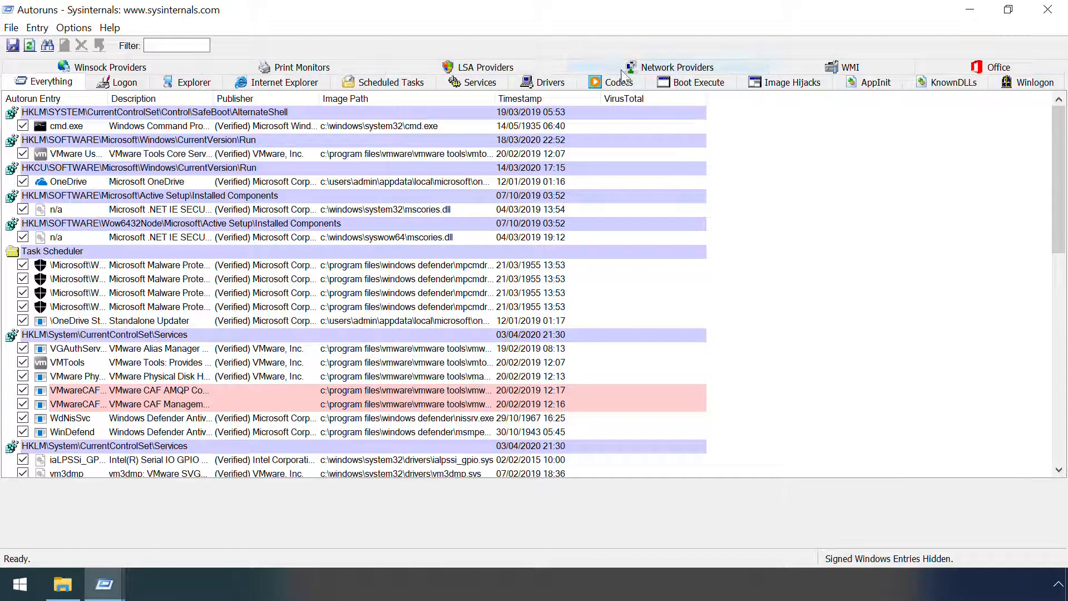
Show Image Hijacks in Autoruns and inspect the notepad.exe to launcher.exe entry.
{"action": "left_click", "coordinate": [792, 82]}
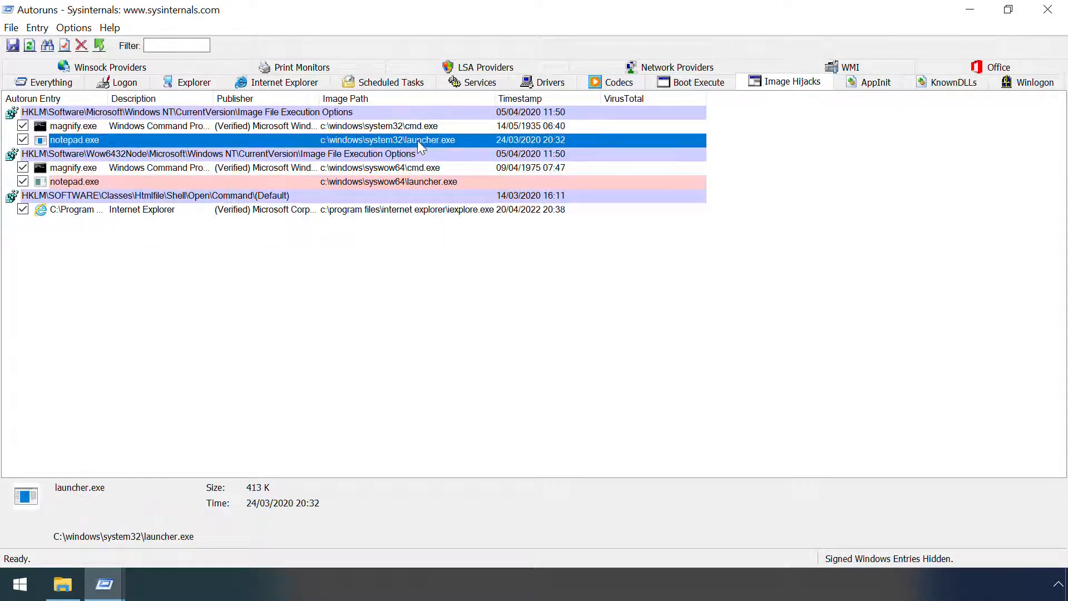
{"action": "left_click", "coordinate": [446, 275]}
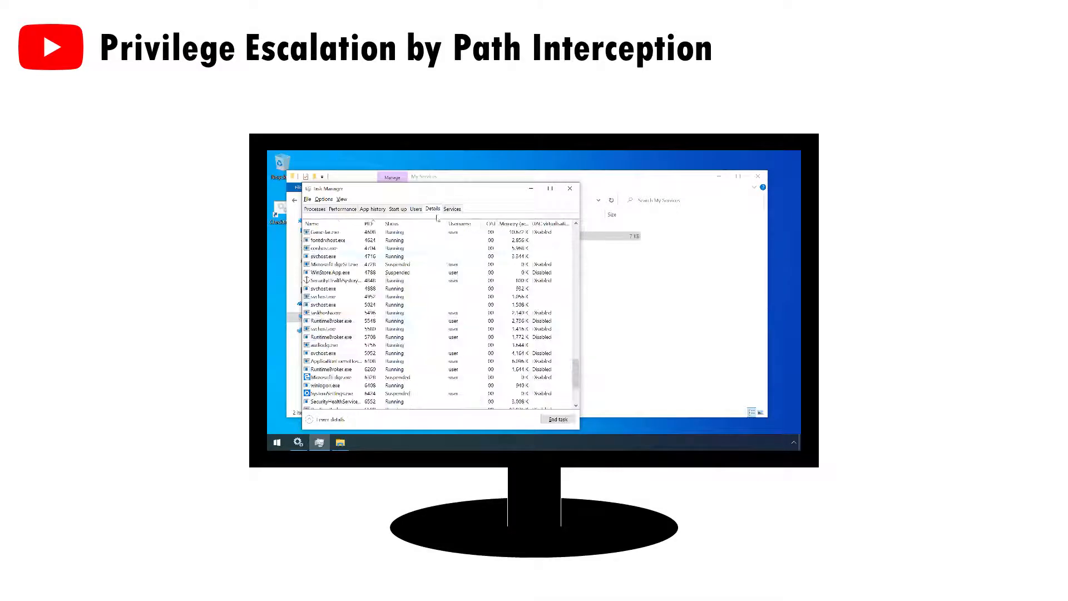
Create a magnify.exe key under Image File Execution Options with a Debugger value pointing into system32.
{"action": "scroll", "scroll_direction": "down", "scroll_amount": 3}
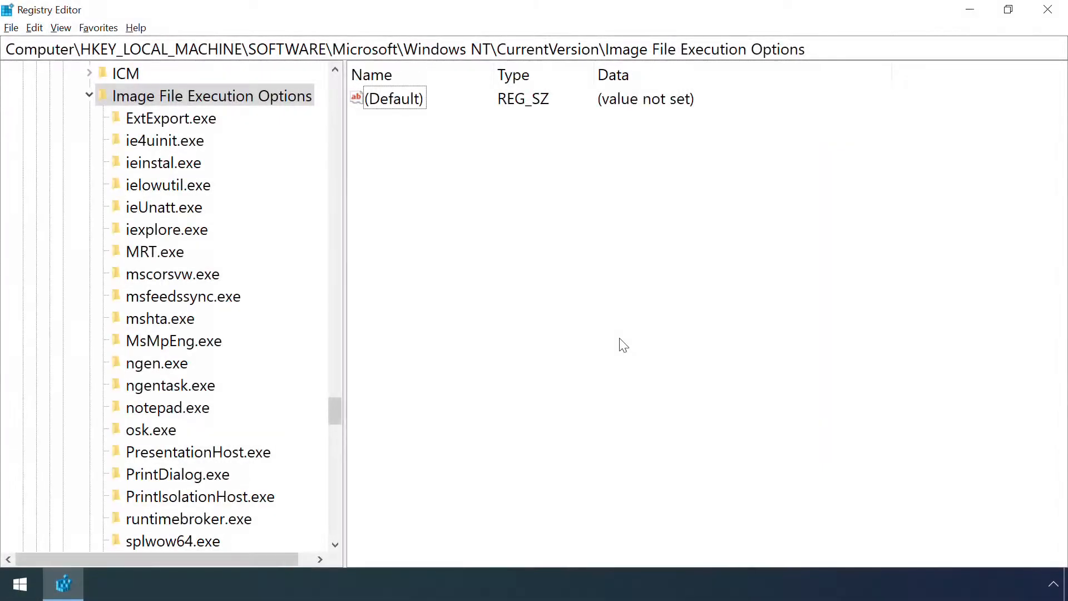
{"action": "right_click", "coordinate": [212, 96]}
{"action": "type", "text": "magnify"}
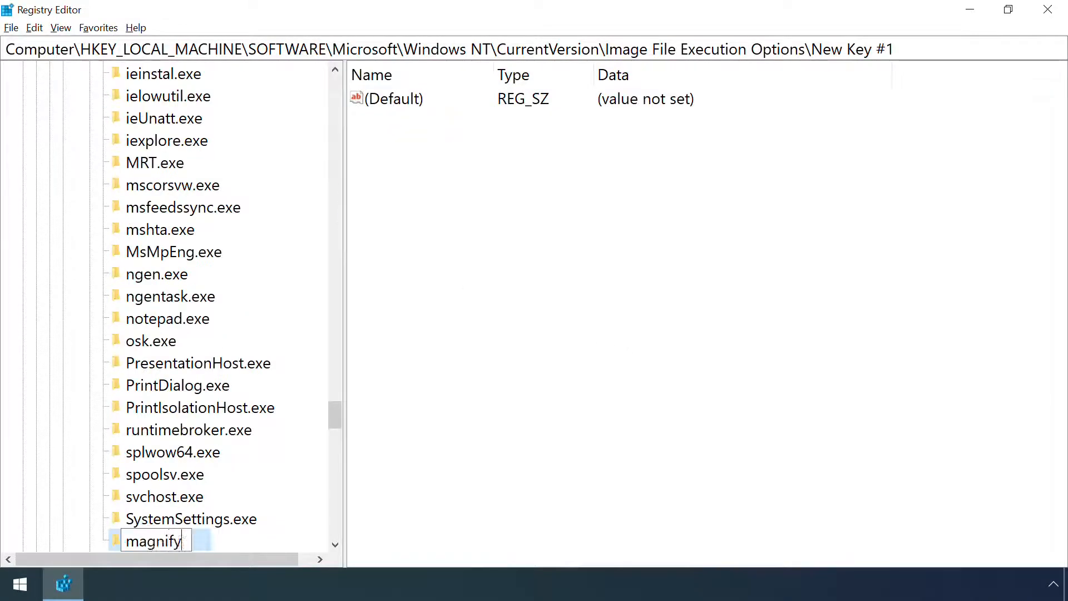
{"action": "key", "text": "Return"}
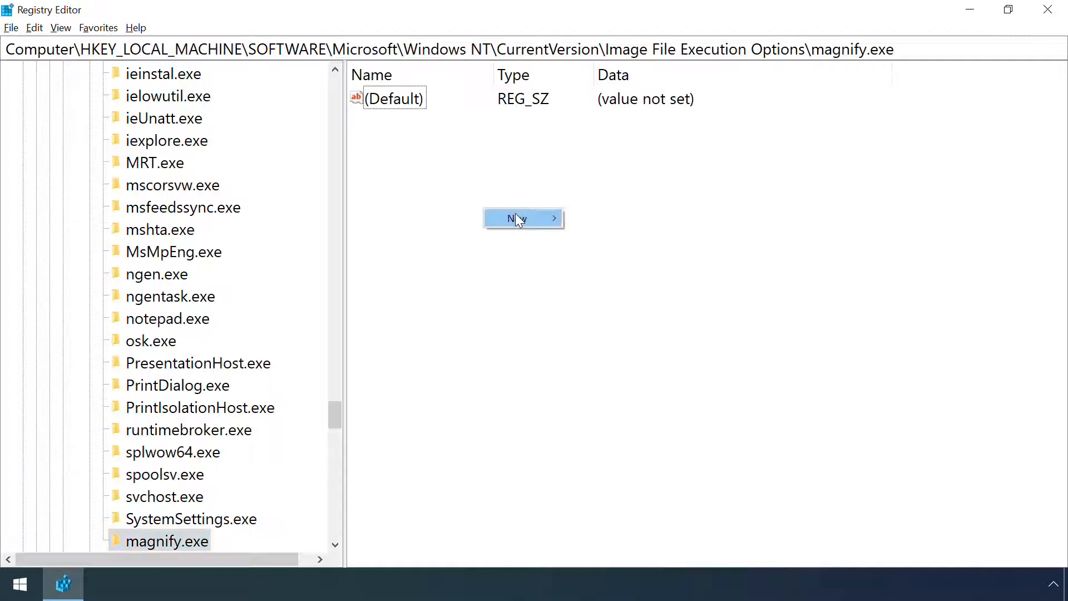
{"action": "left_click", "coordinate": [523, 218]}
{"action": "type", "text": "C"}
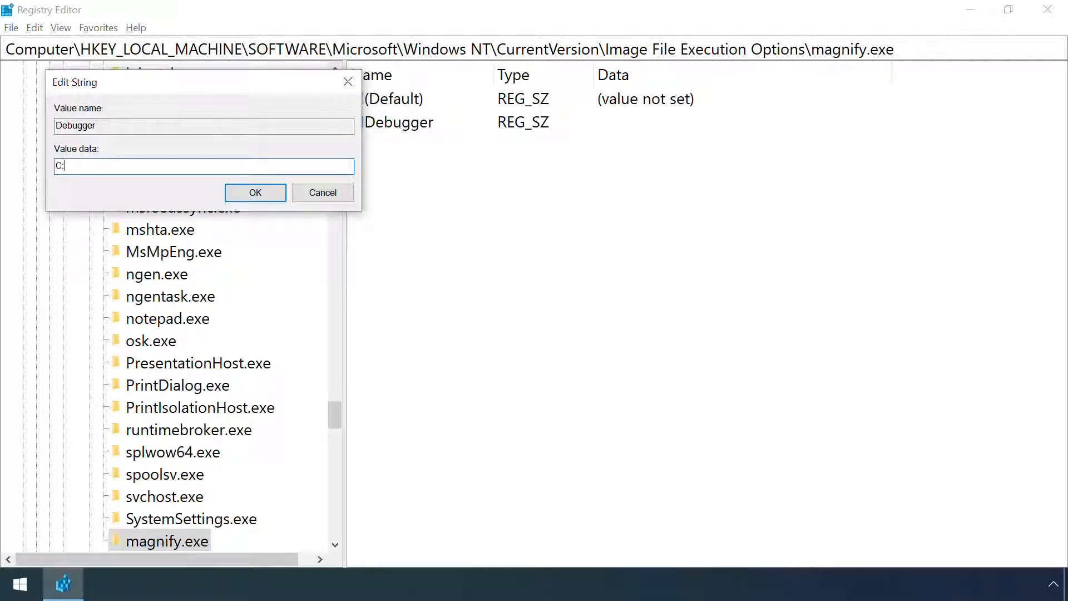
{"action": "type", "text": ":\\windows\\system32\\c"}
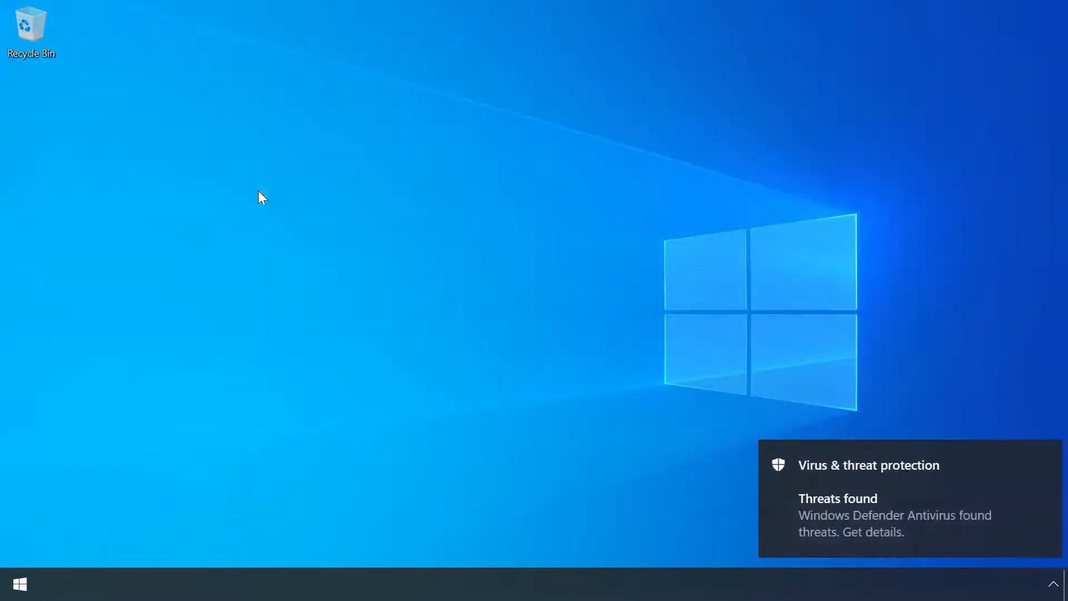
{"action": "mouse_move", "coordinate": [975, 550]}
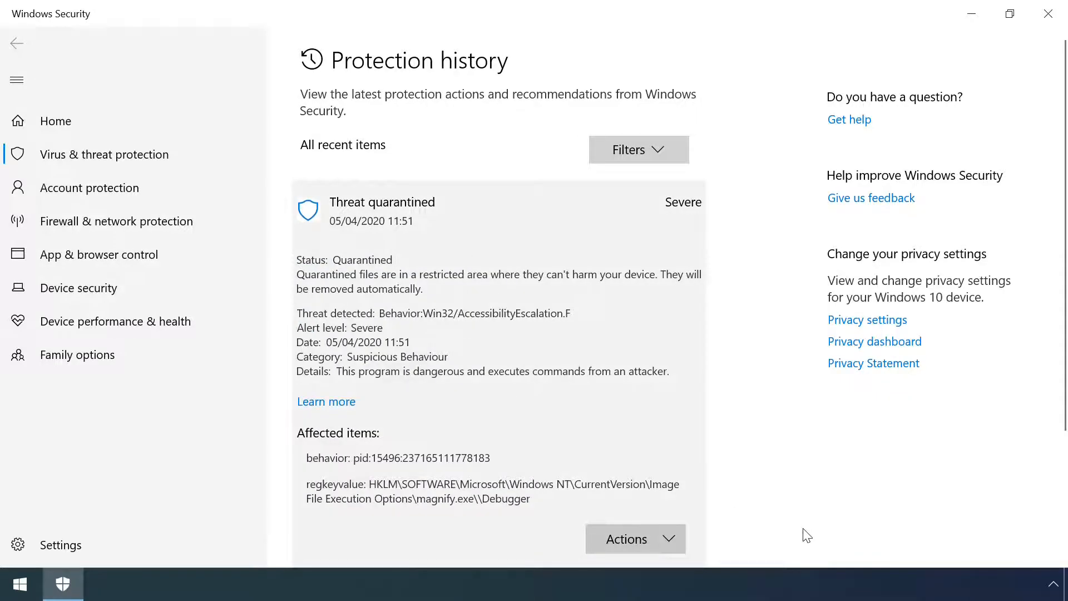
{"action": "mouse_move", "coordinate": [809, 554]}
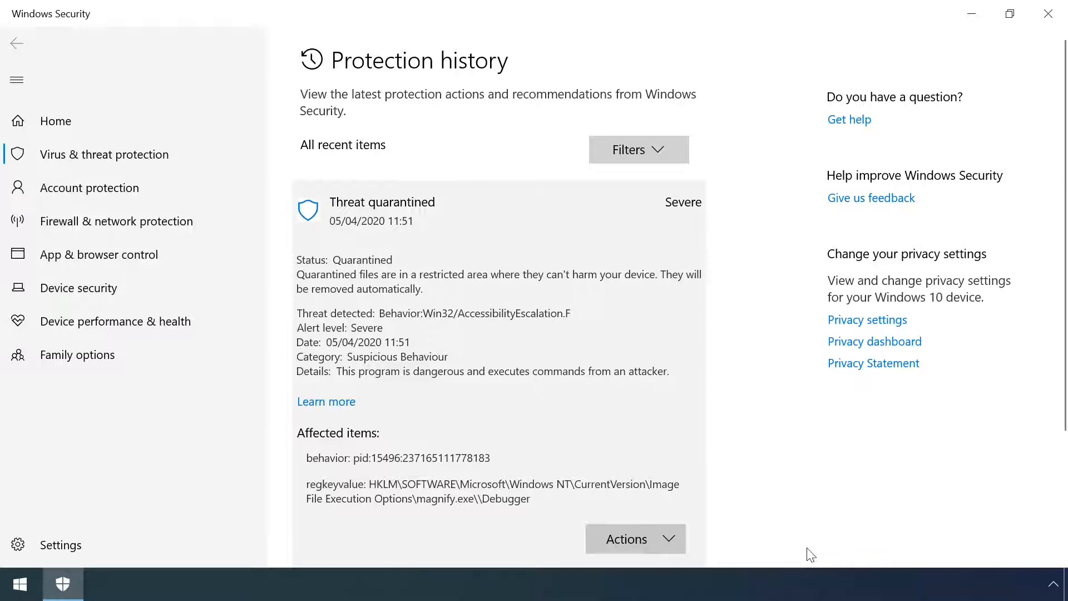